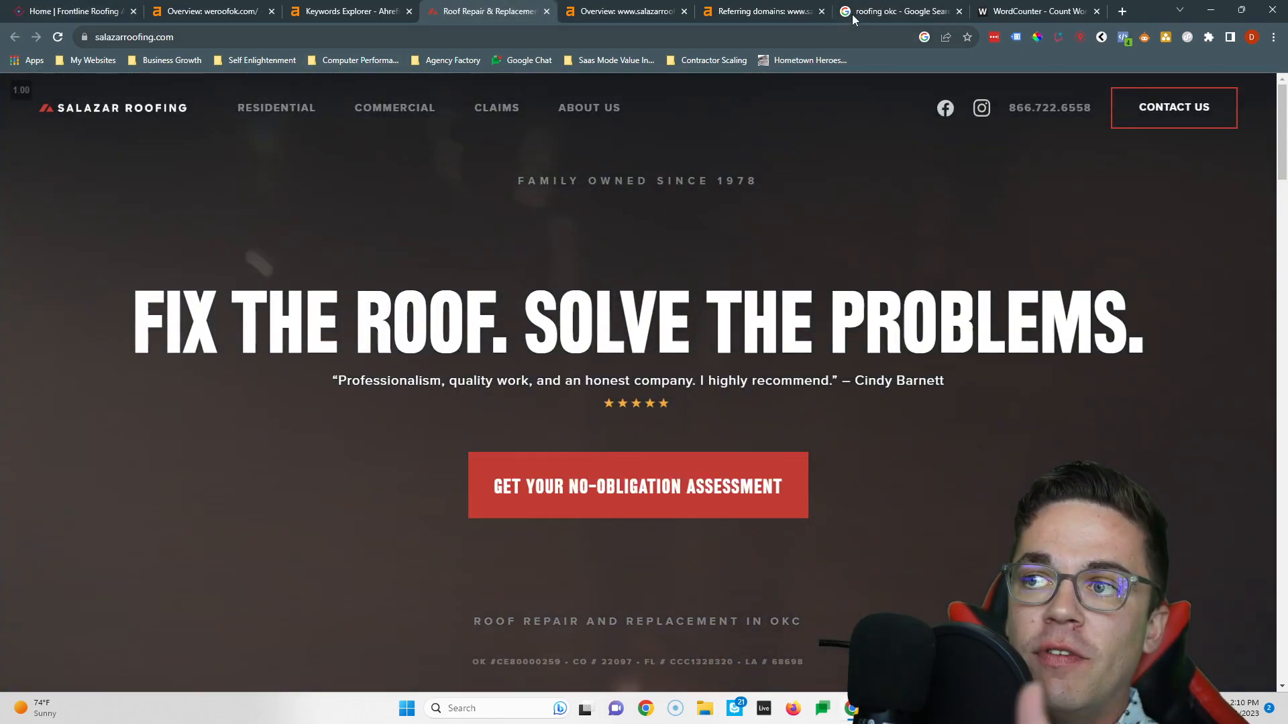
Review the 'roofing okc' Google results and open Salazar Roofing's listing below the map pack.
{"action": "left_click", "coordinate": [899, 11]}
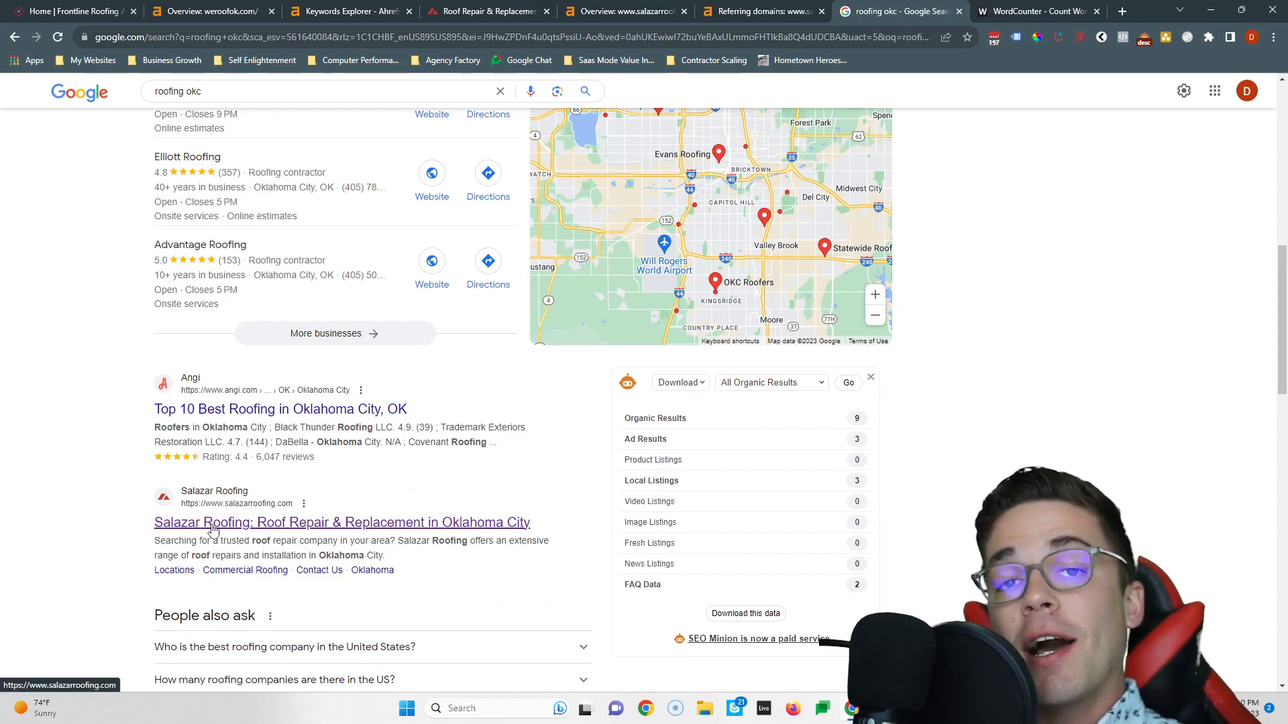
{"action": "left_click", "coordinate": [73, 11]}
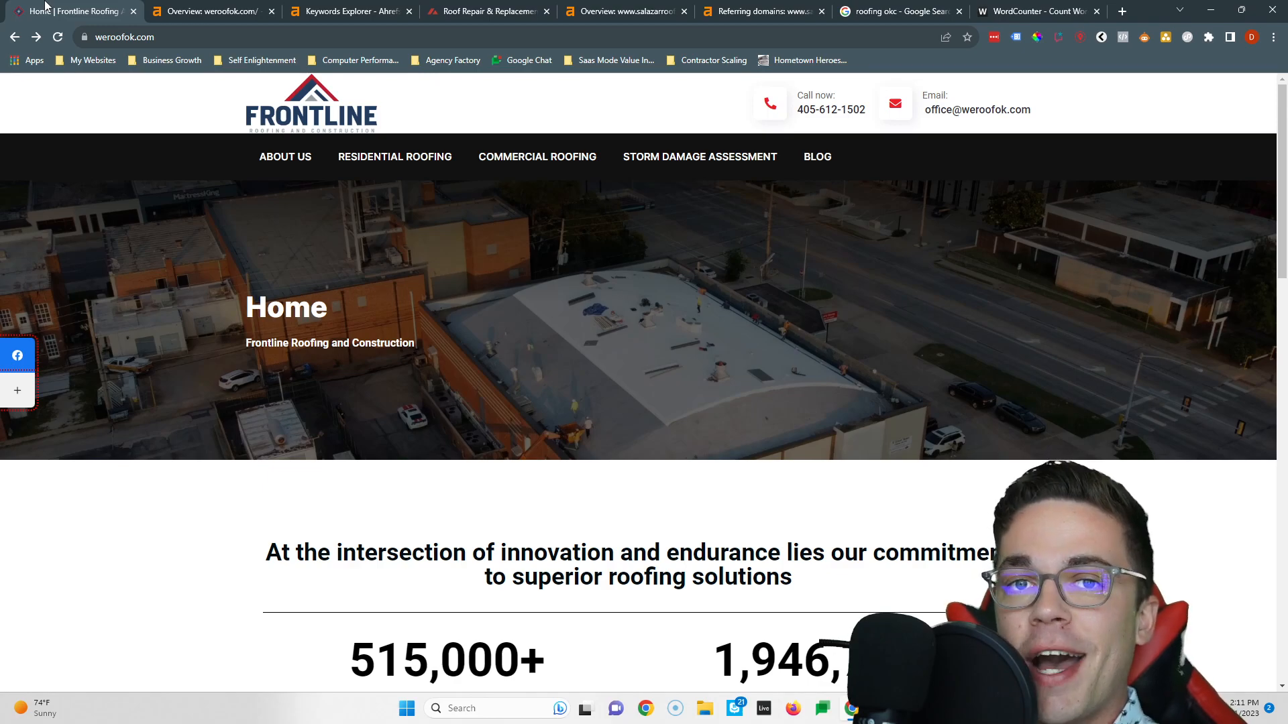
{"action": "mouse_move", "coordinate": [284, 157]}
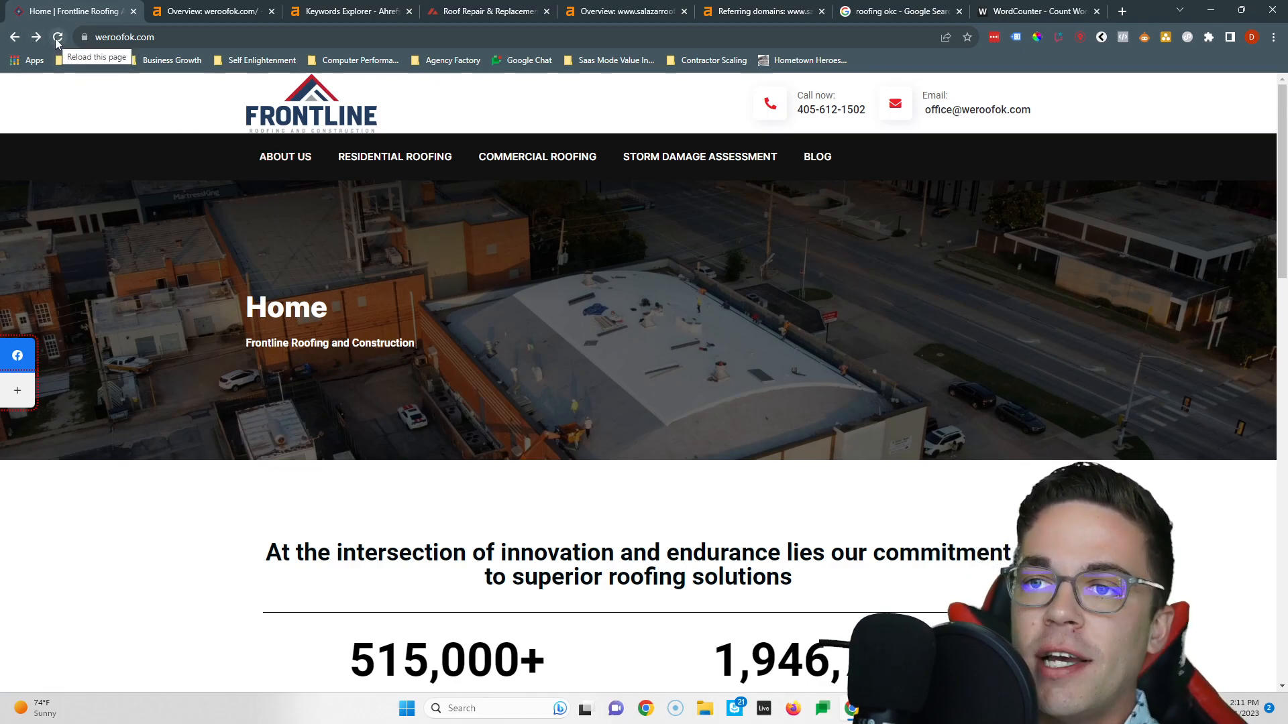
Reload weroofok.com and read through its roofing types, reviews and inspection offer.
{"action": "left_click", "coordinate": [58, 37]}
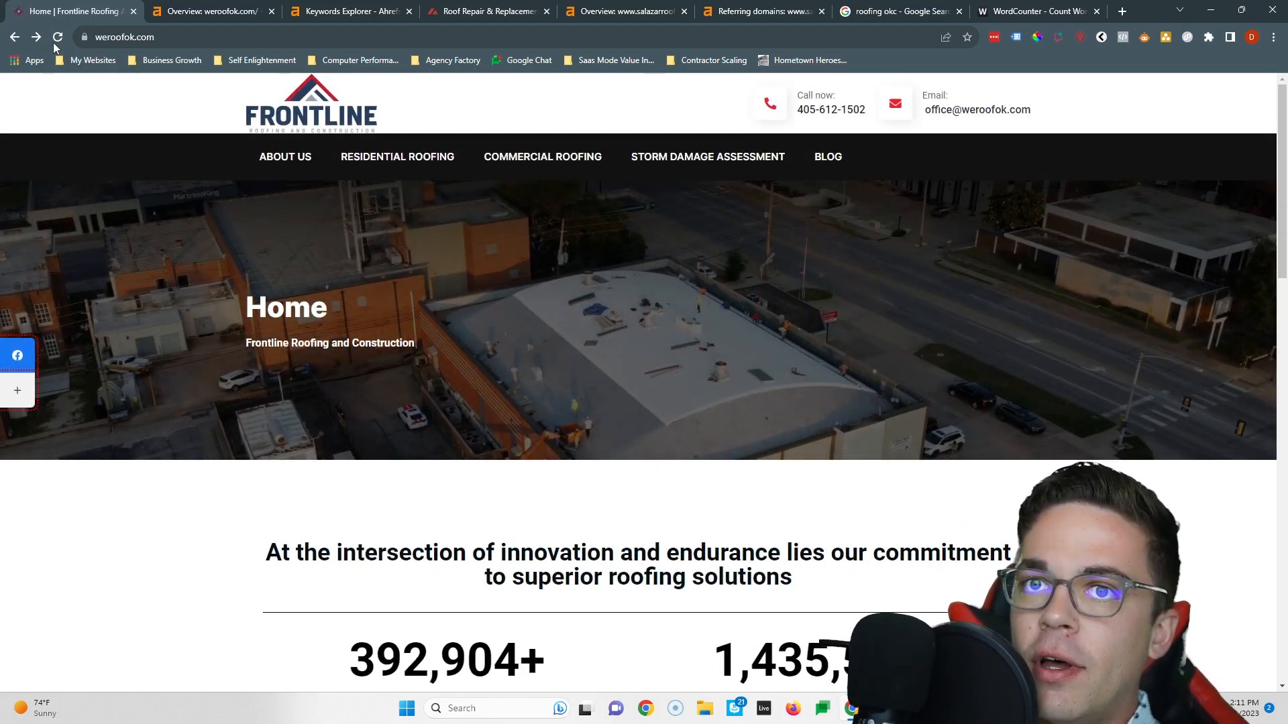
{"action": "scroll", "scroll_direction": "down", "scroll_amount": 3}
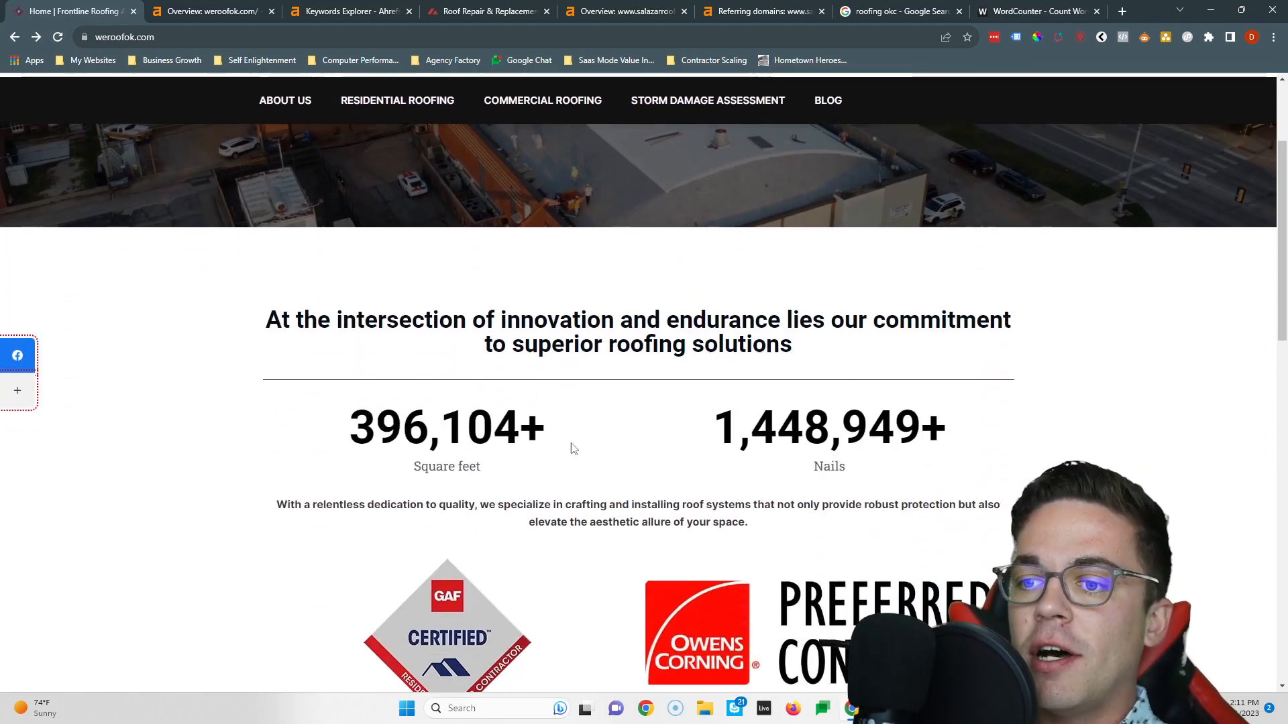
{"action": "scroll", "scroll_direction": "down", "scroll_amount": 3}
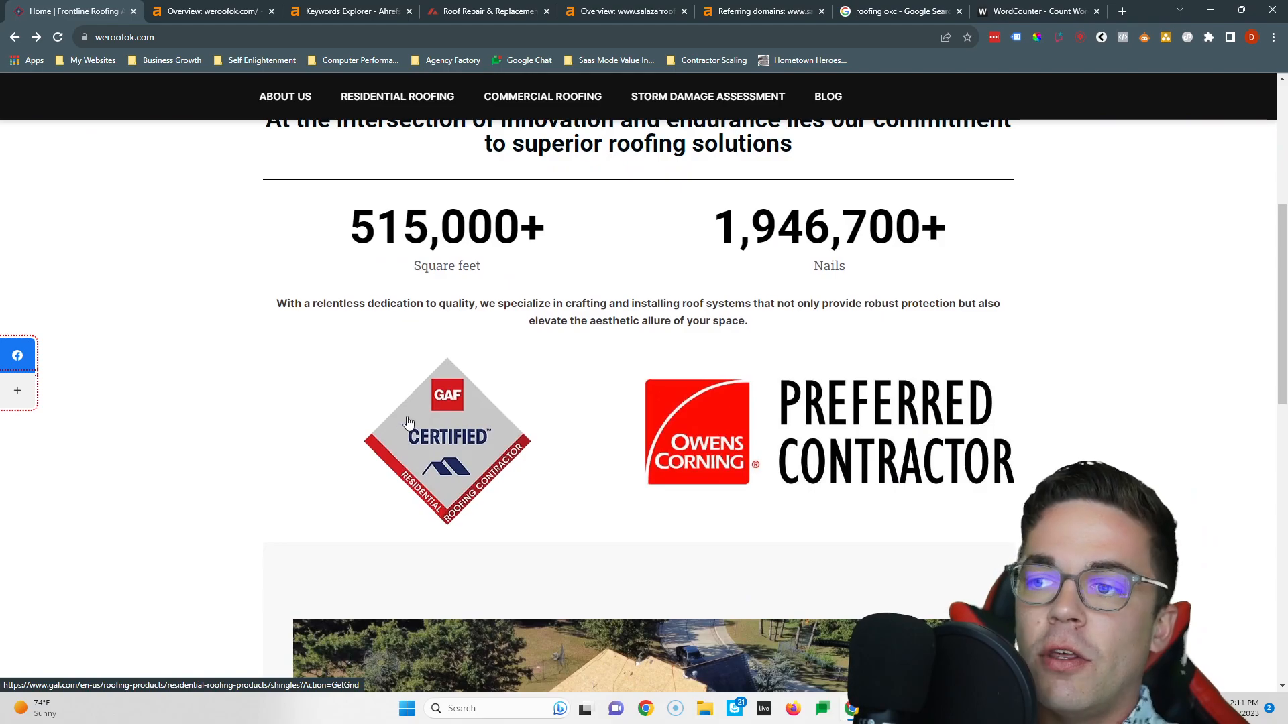
{"action": "scroll", "scroll_direction": "down", "scroll_amount": 3}
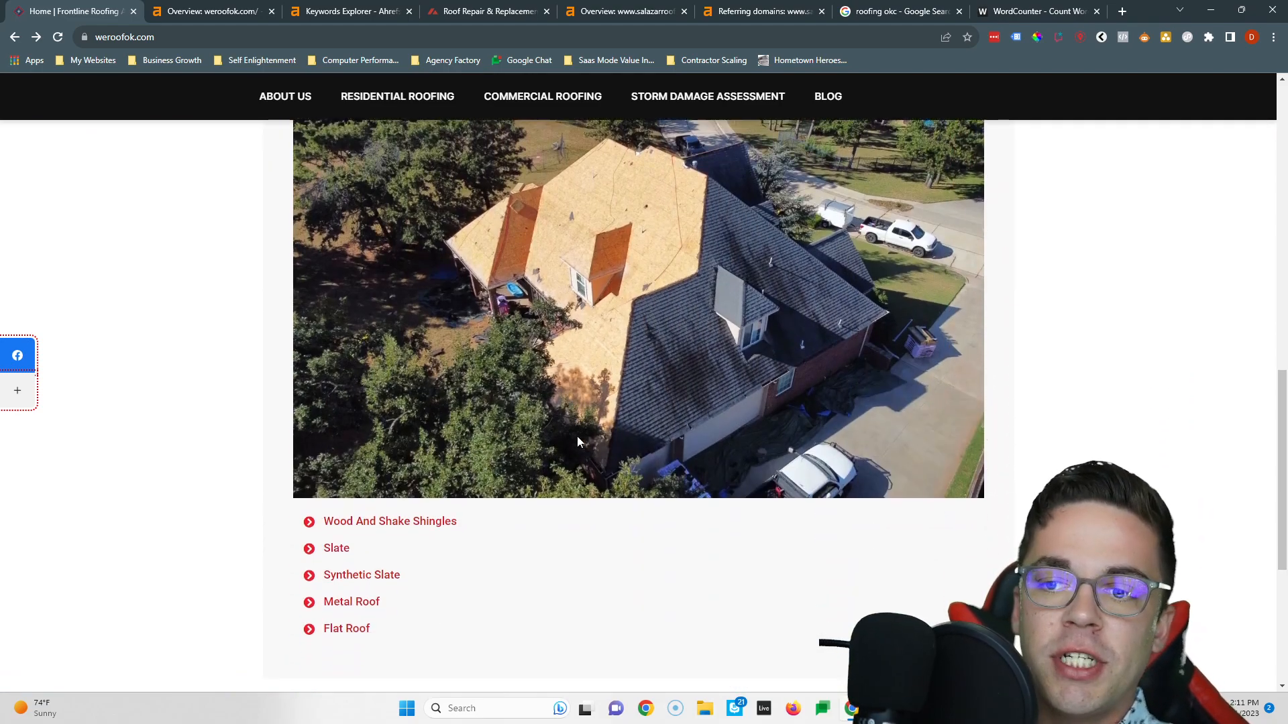
{"action": "scroll", "scroll_direction": "down", "scroll_amount": 3}
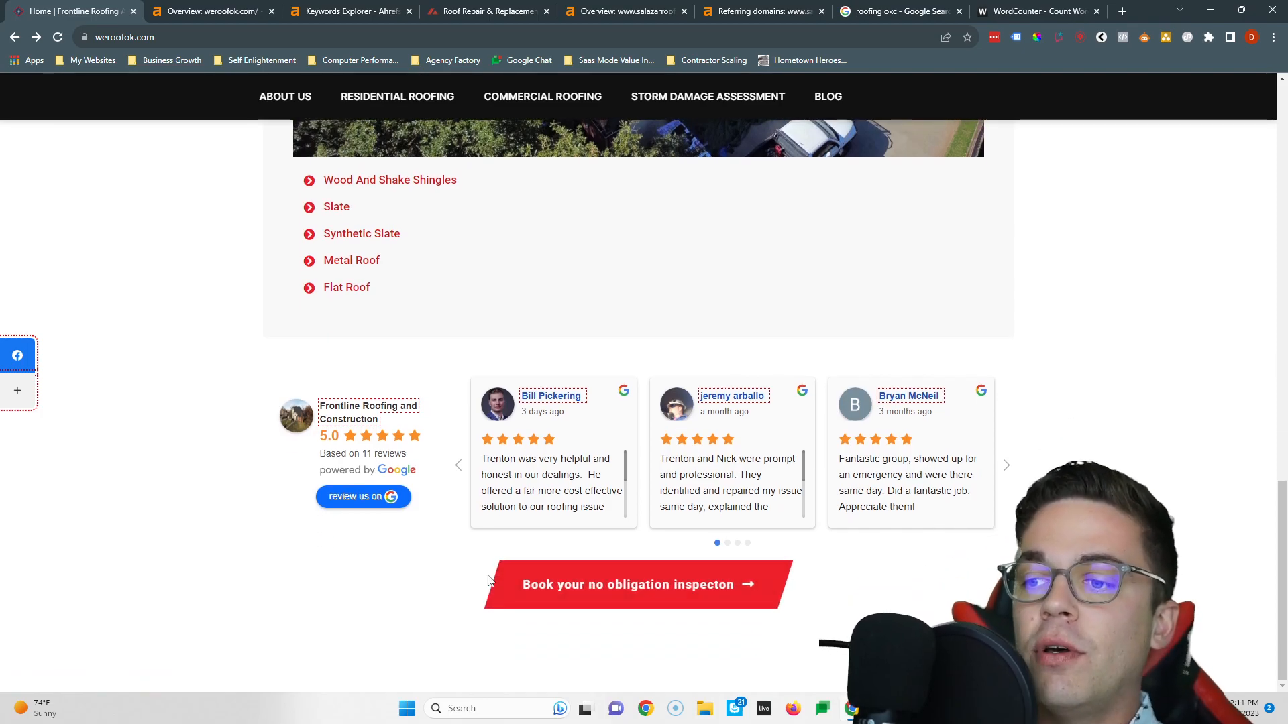
{"action": "scroll", "scroll_direction": "up", "scroll_amount": 3}
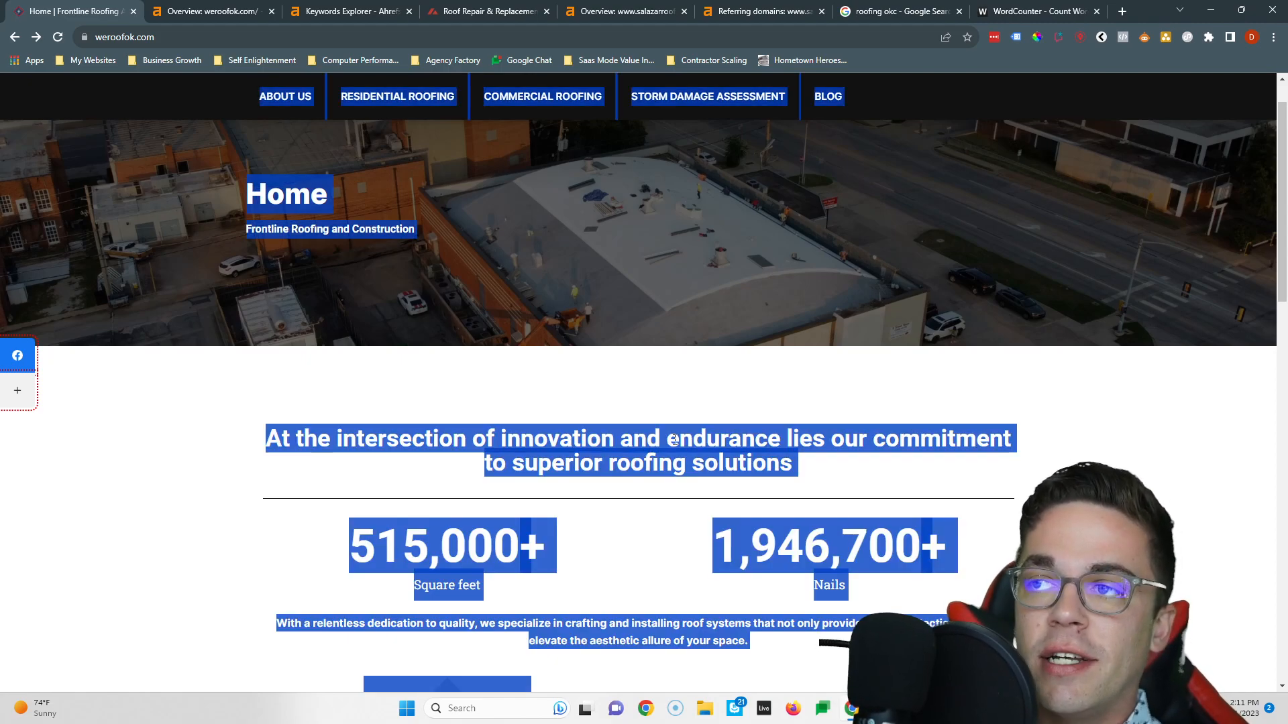
Paste the homepage text into WordCounter, reading 508 words and 3,093 characters.
{"action": "left_click", "coordinate": [1035, 11]}
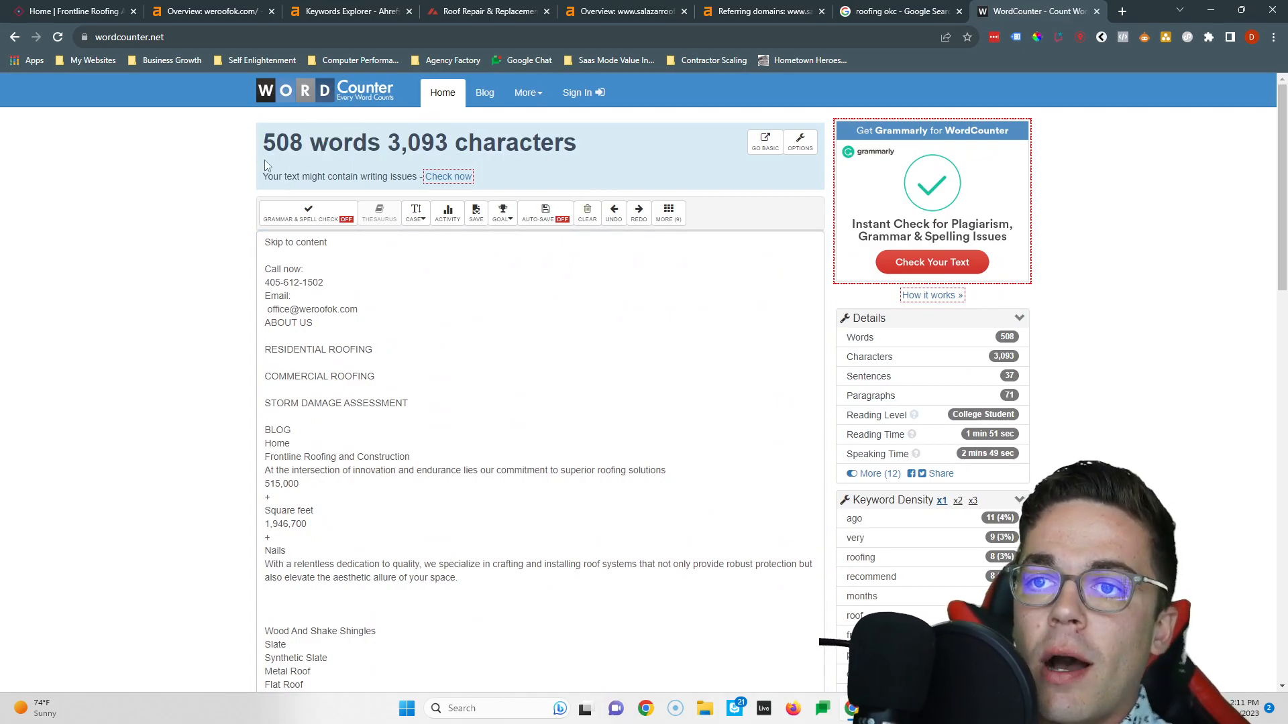
{"action": "mouse_move", "coordinate": [378, 97]}
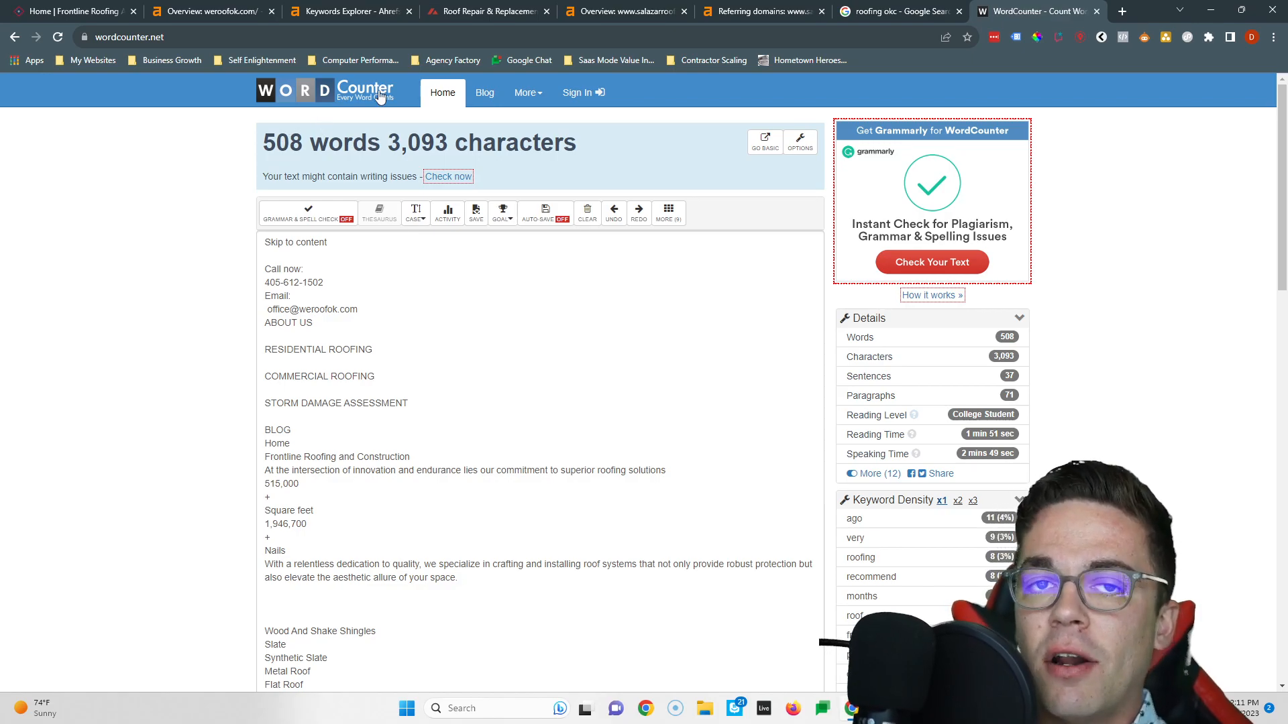
{"action": "mouse_move", "coordinate": [484, 12]}
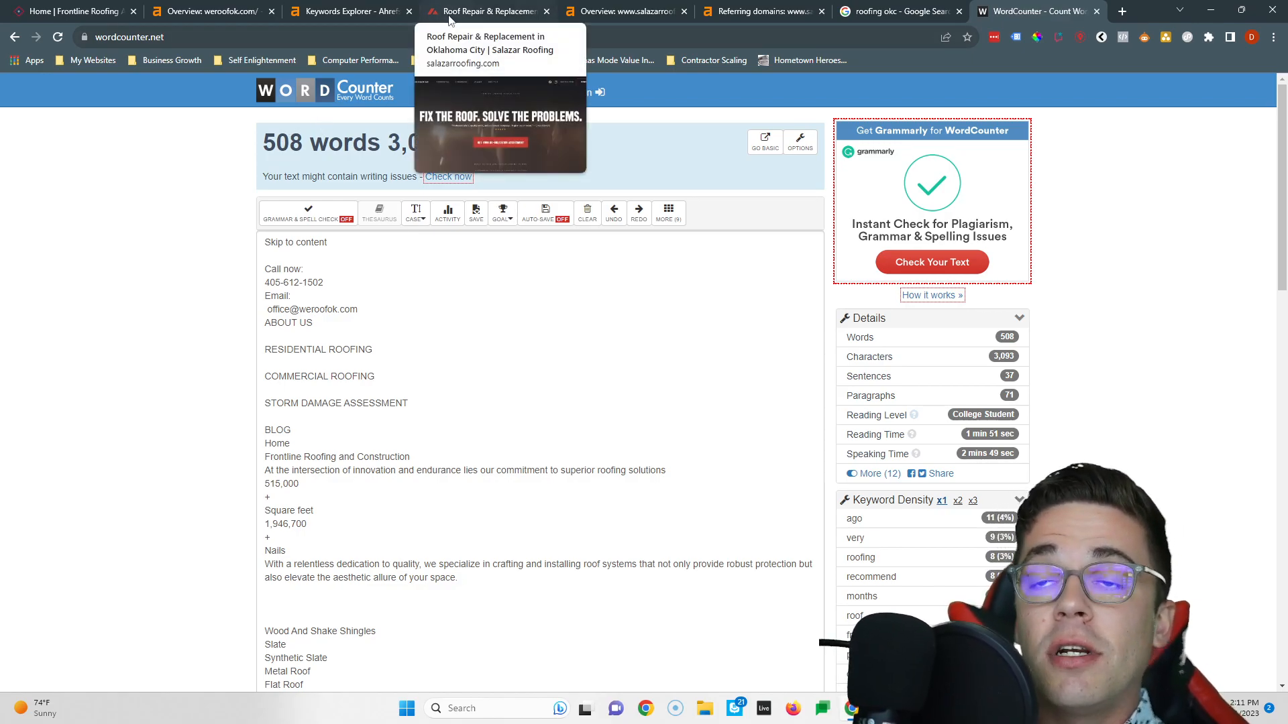
{"action": "mouse_move", "coordinate": [317, 168]}
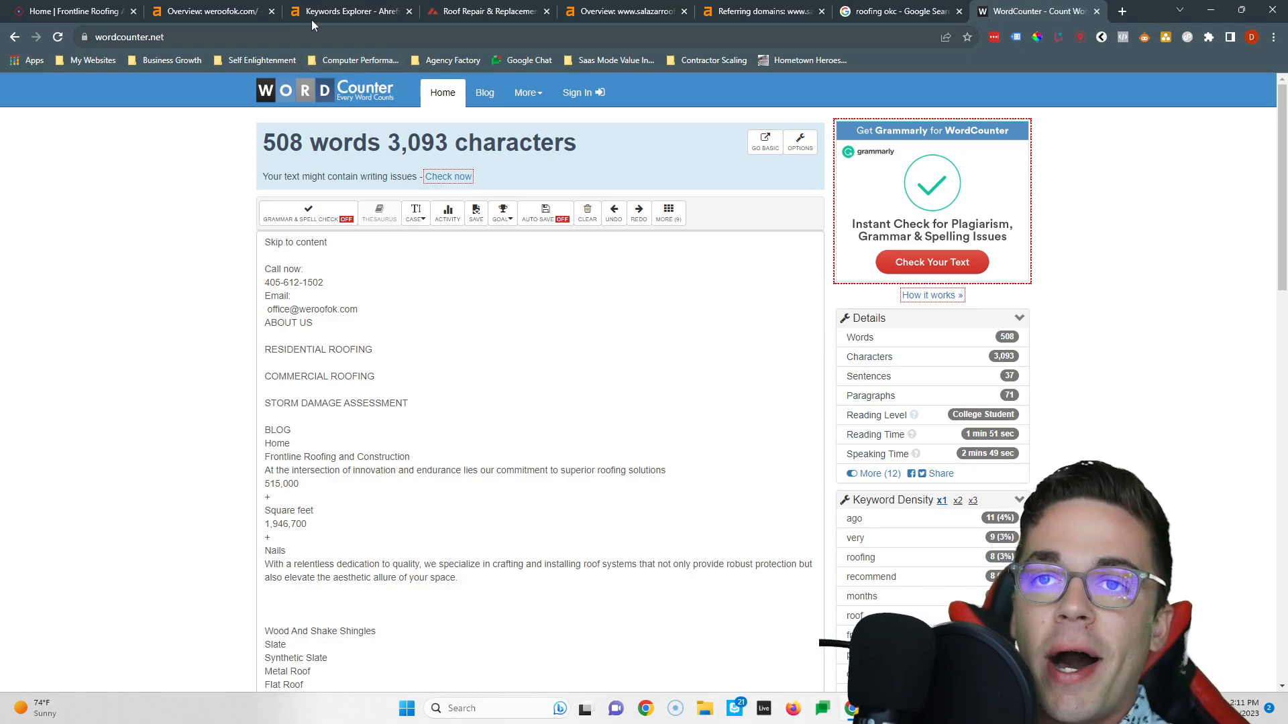
{"action": "mouse_move", "coordinate": [345, 11]}
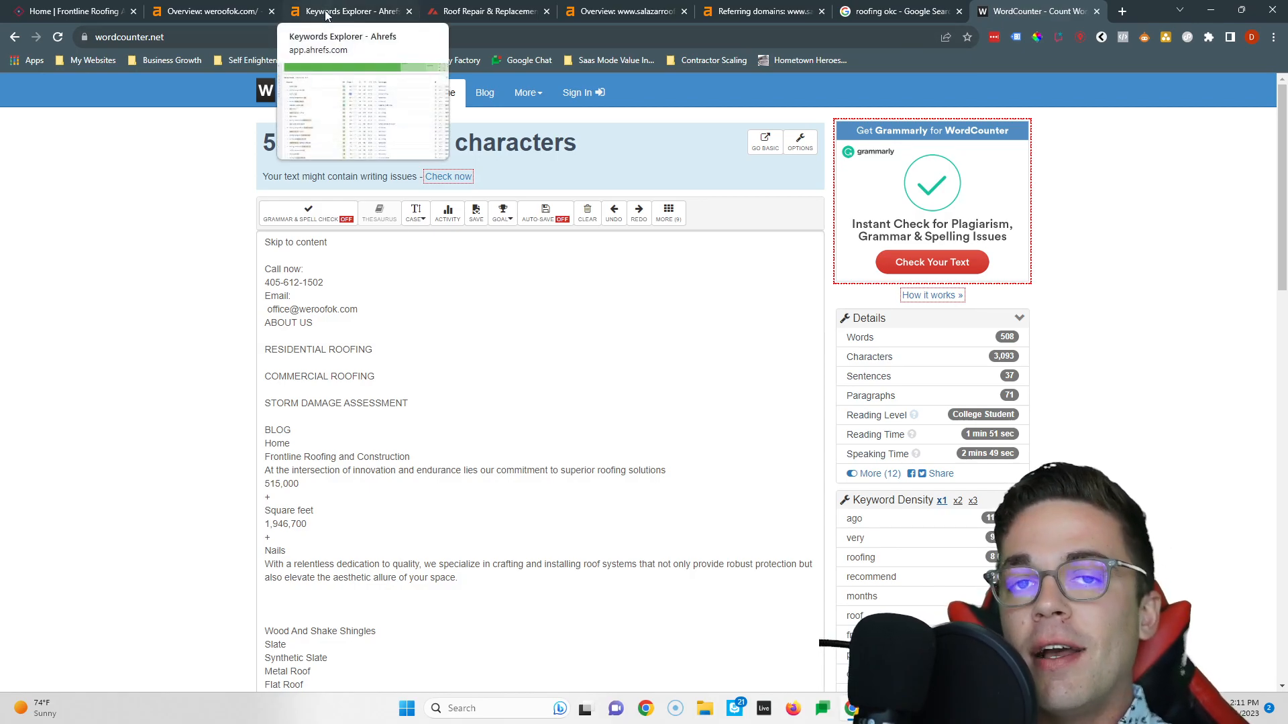
Take 'roofers okc' from Keywords Explorer and search Frontline's homepage for it, finding no matches.
{"action": "left_click", "coordinate": [348, 11]}
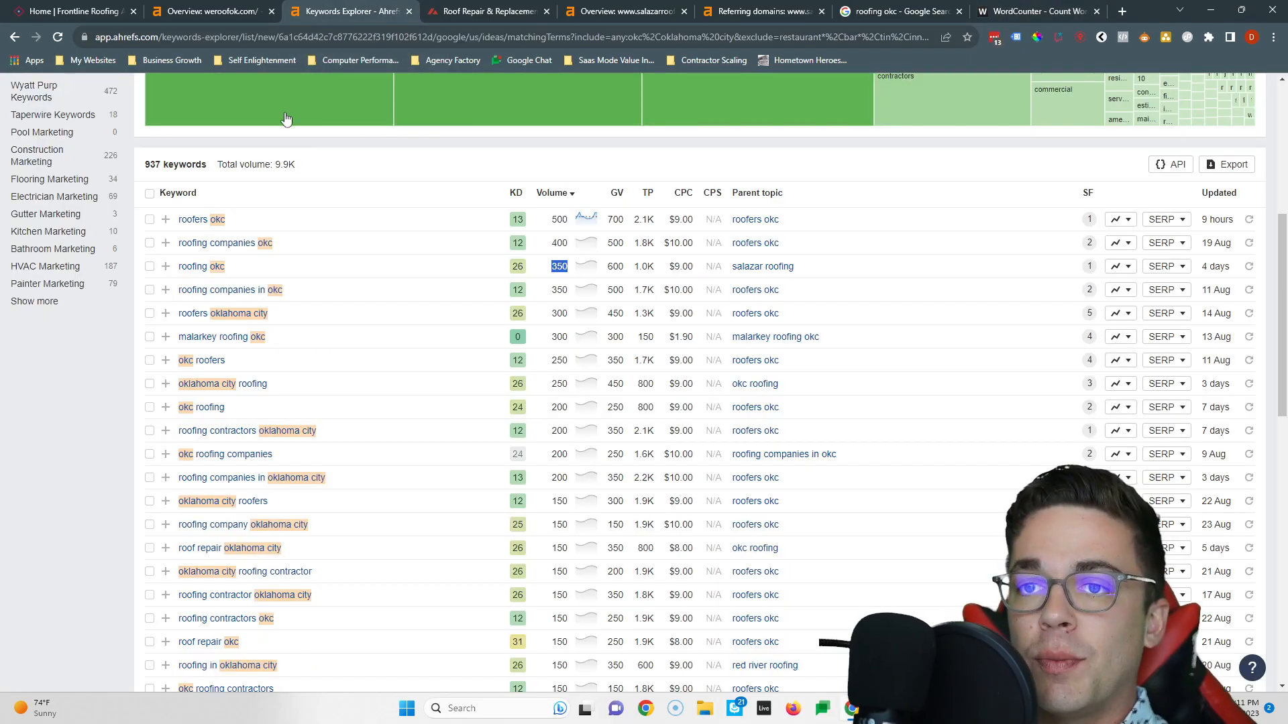
{"action": "mouse_move", "coordinate": [215, 221]}
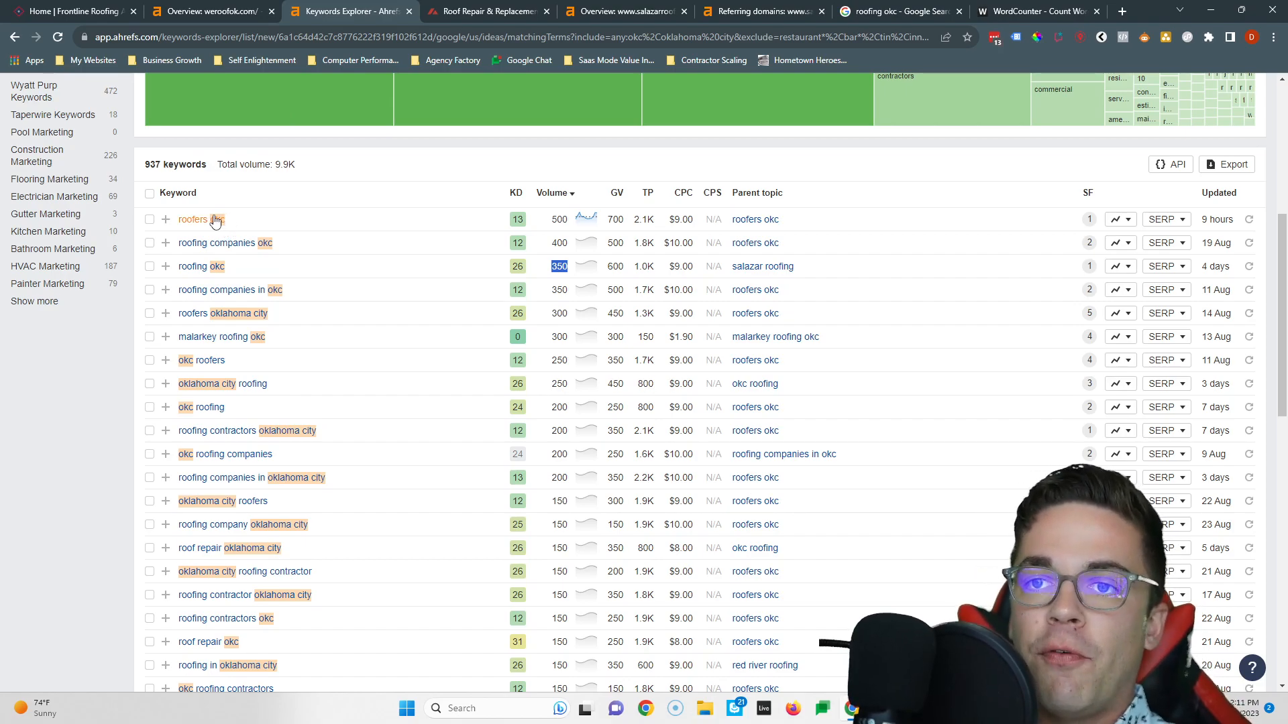
{"action": "double_click", "coordinate": [192, 218]}
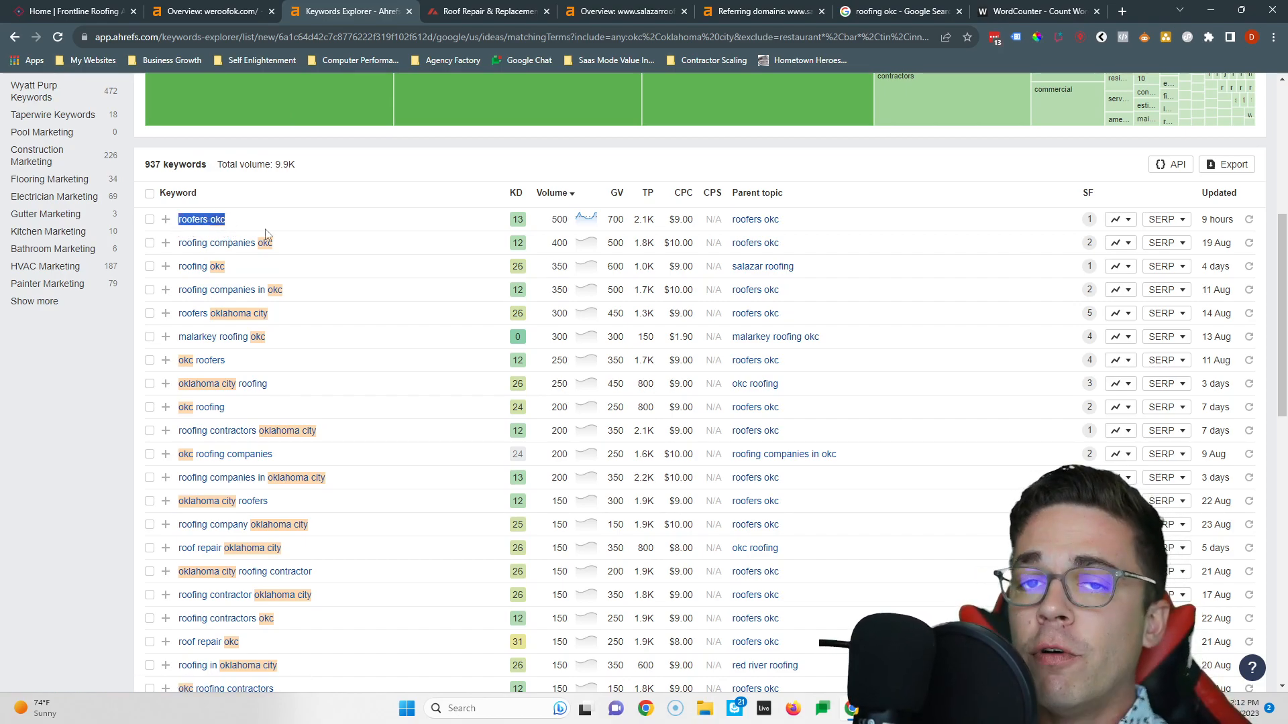
{"action": "left_click", "coordinate": [558, 219]}
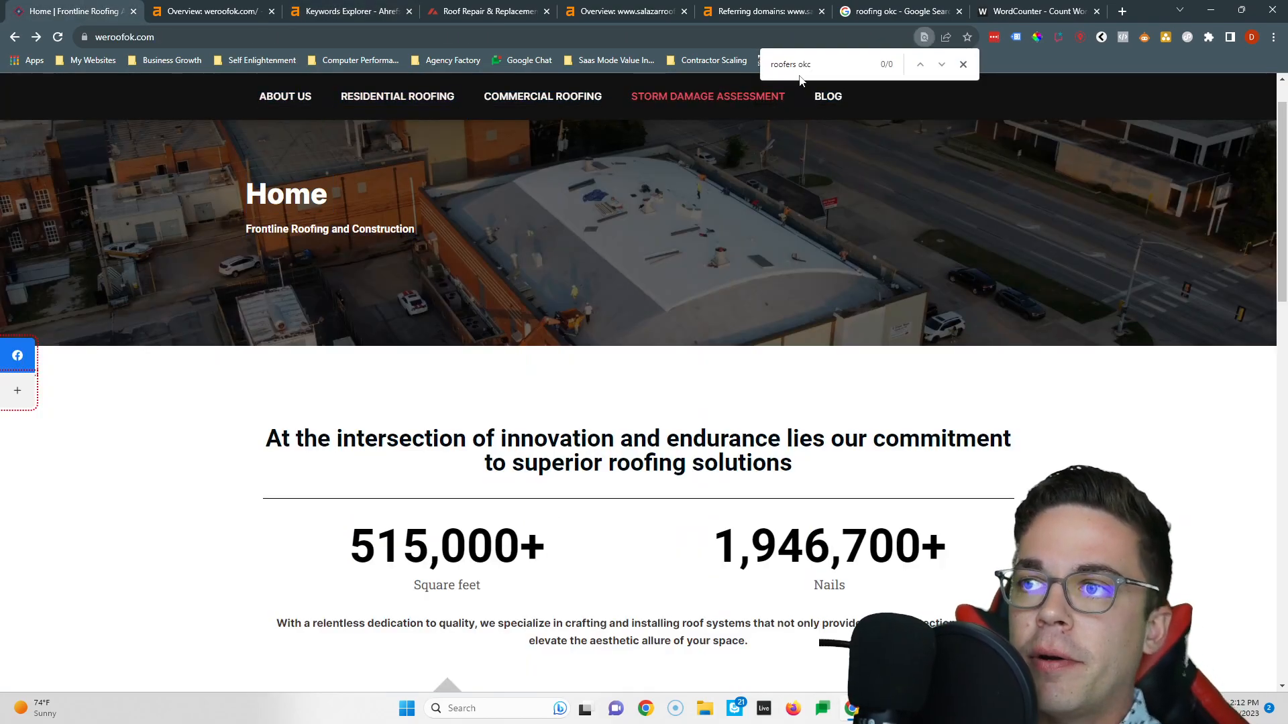
Search the homepage for 'roofing companies okc' and 'roofing okc', also finding zero matches.
{"action": "left_click", "coordinate": [348, 10]}
{"action": "type", "text": "ing compani"}
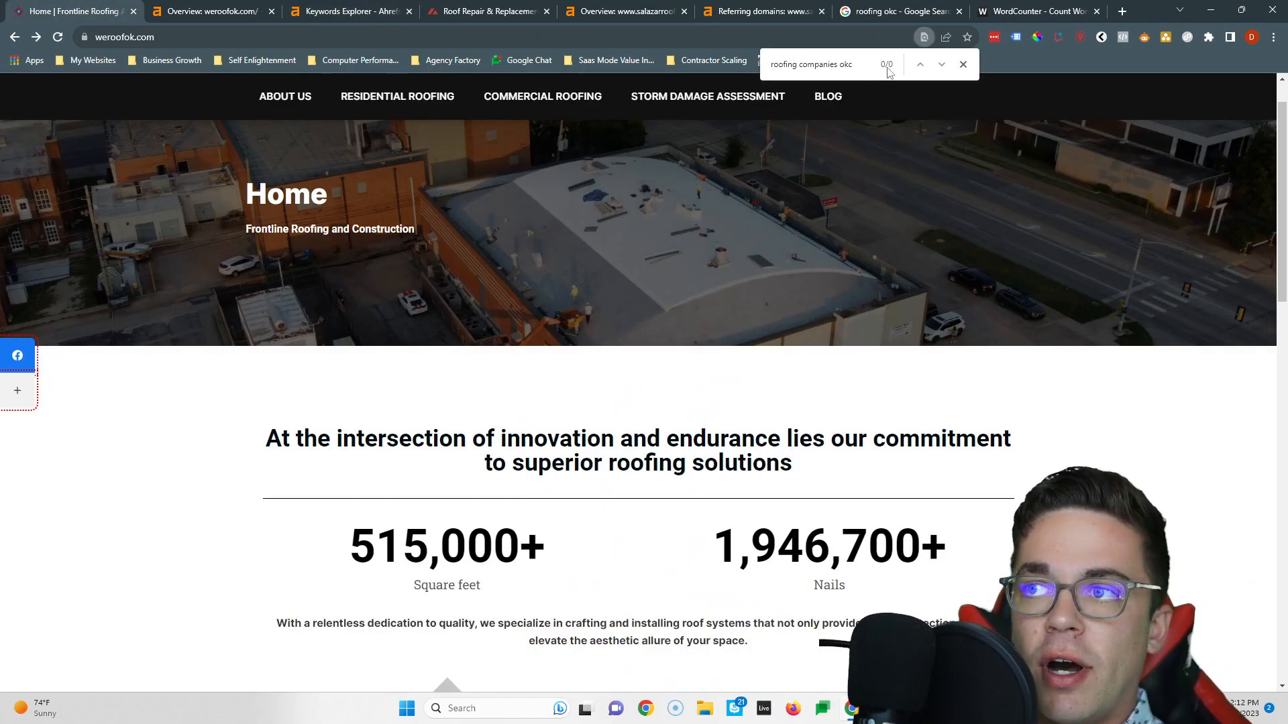
{"action": "left_click", "coordinate": [348, 11]}
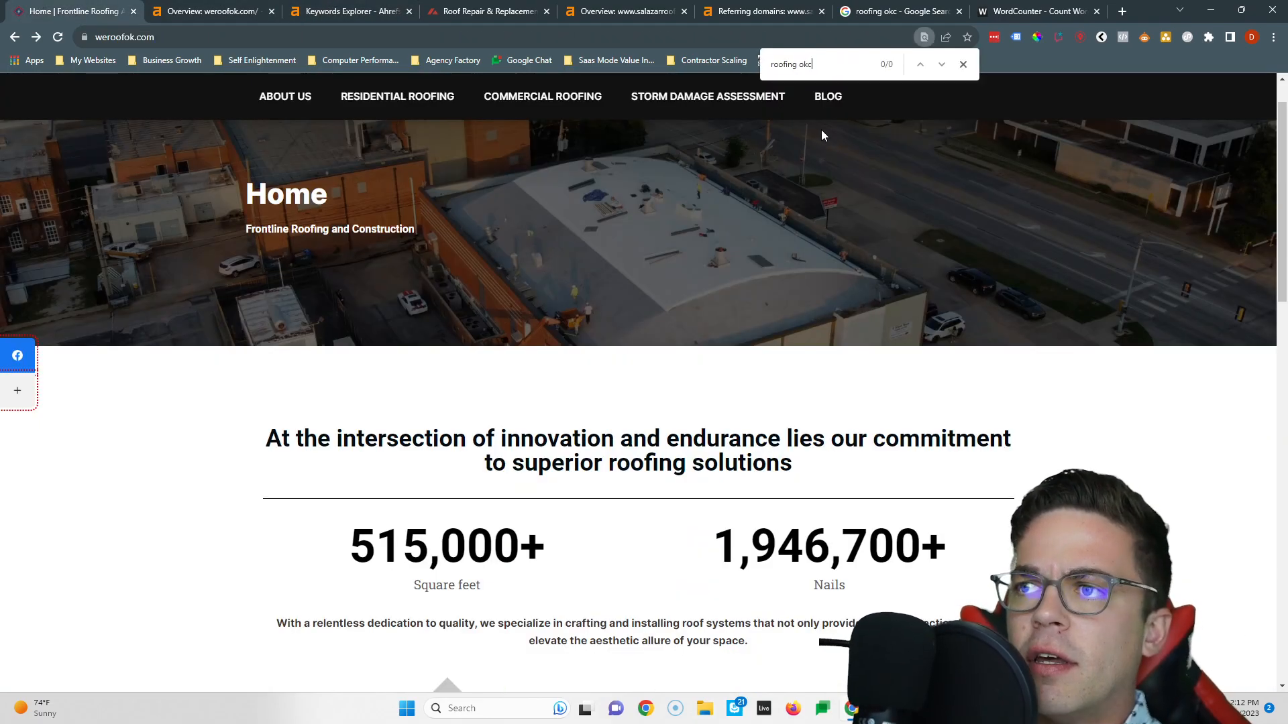
{"action": "left_click", "coordinate": [349, 11]}
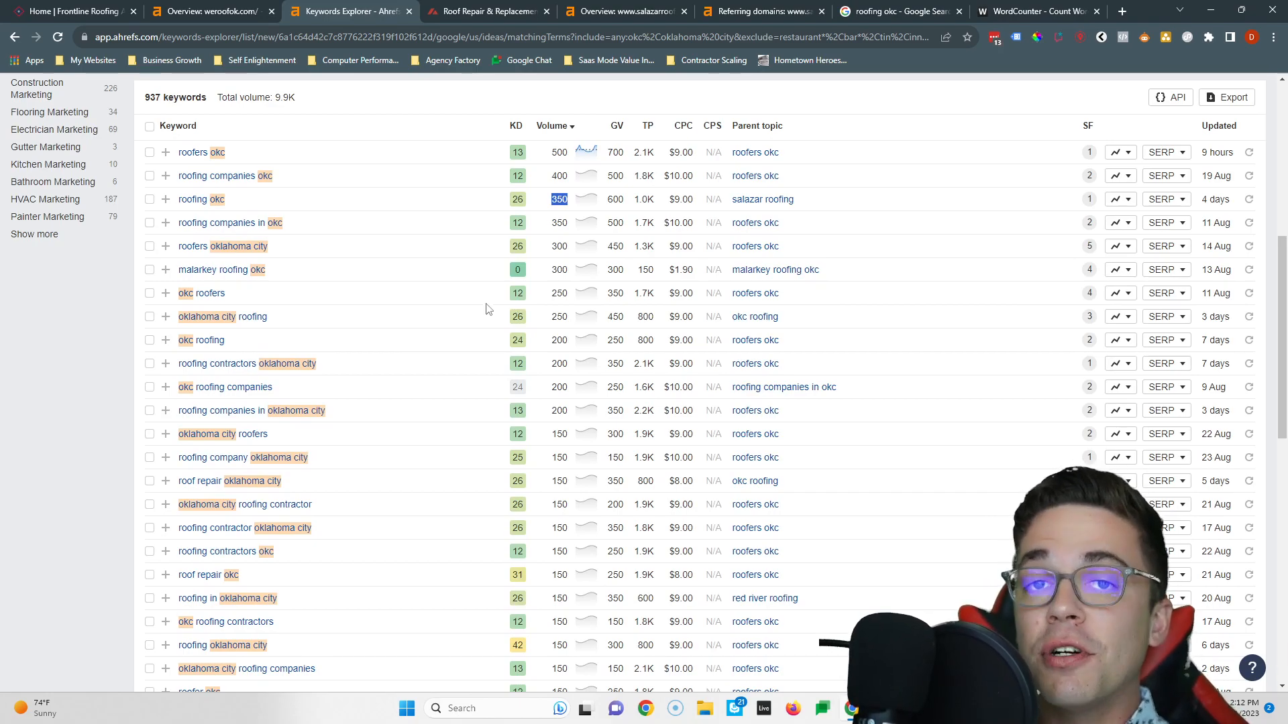
{"action": "mouse_move", "coordinate": [450, 305]}
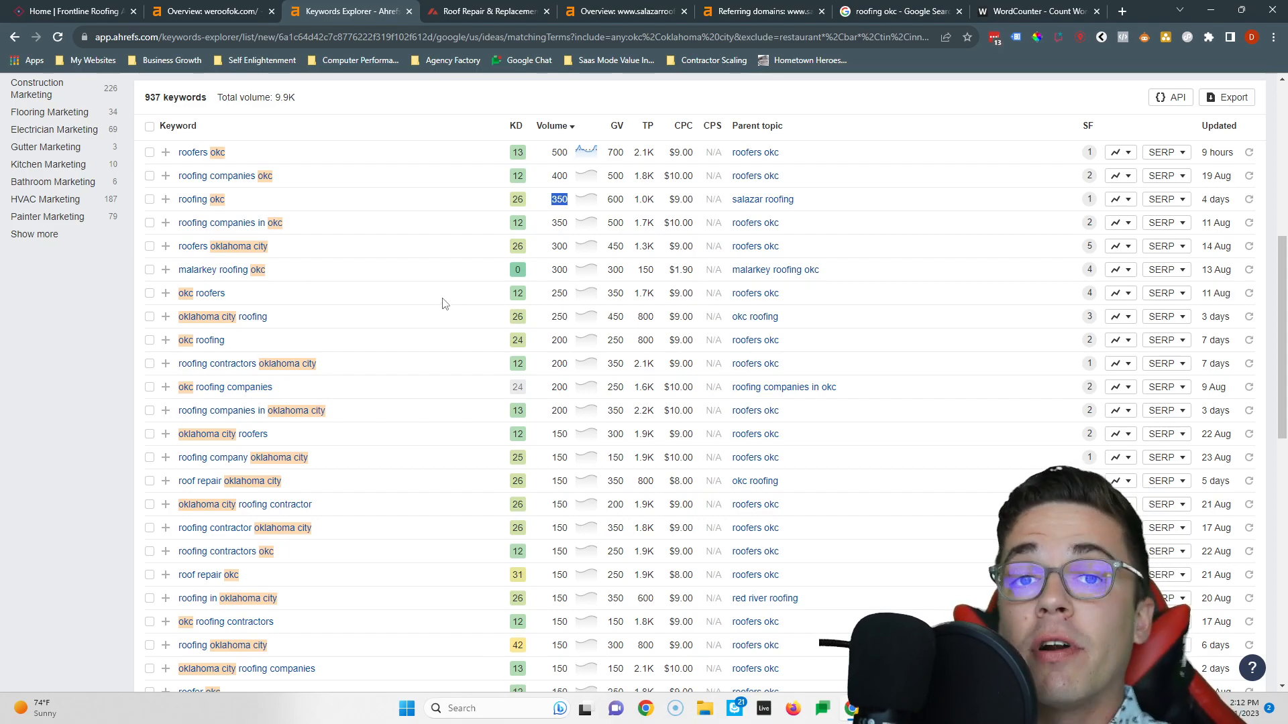
{"action": "scroll", "scroll_direction": "up", "scroll_amount": 3}
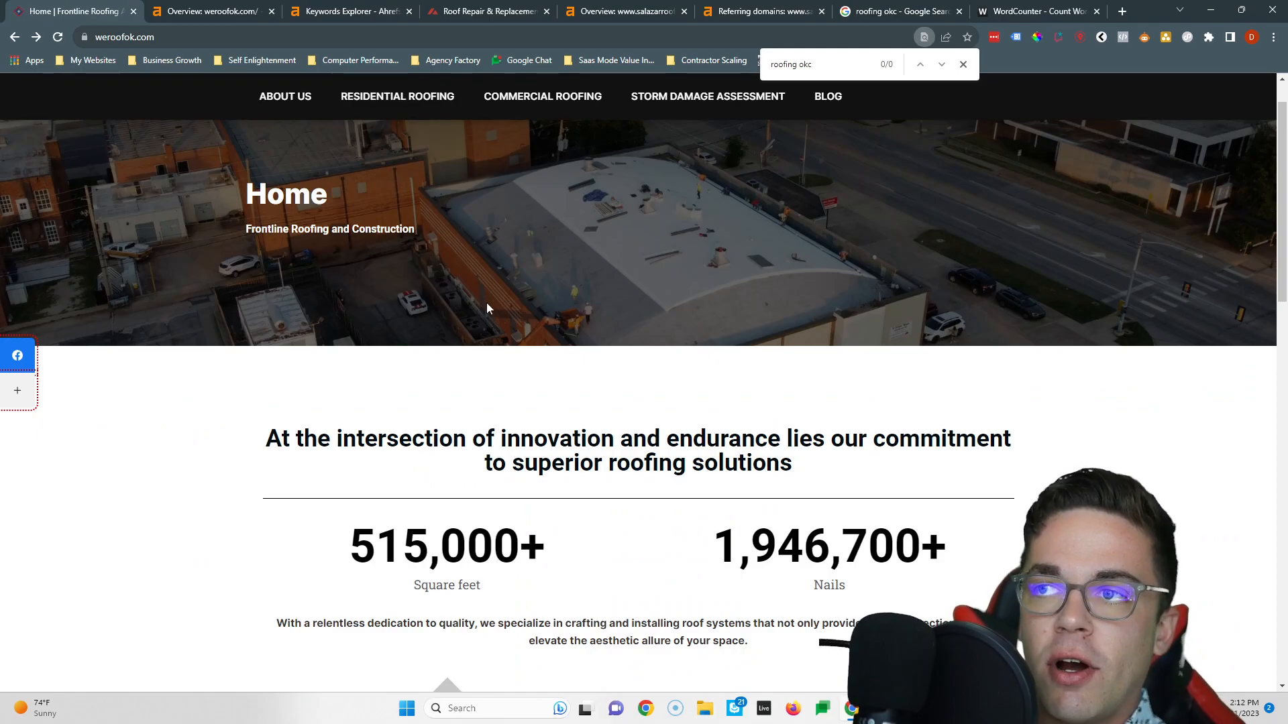
Save the logo as 'roofing okc' and the aerial roof photo as 'roof replacement okc'.
{"action": "right_click", "coordinate": [309, 103]}
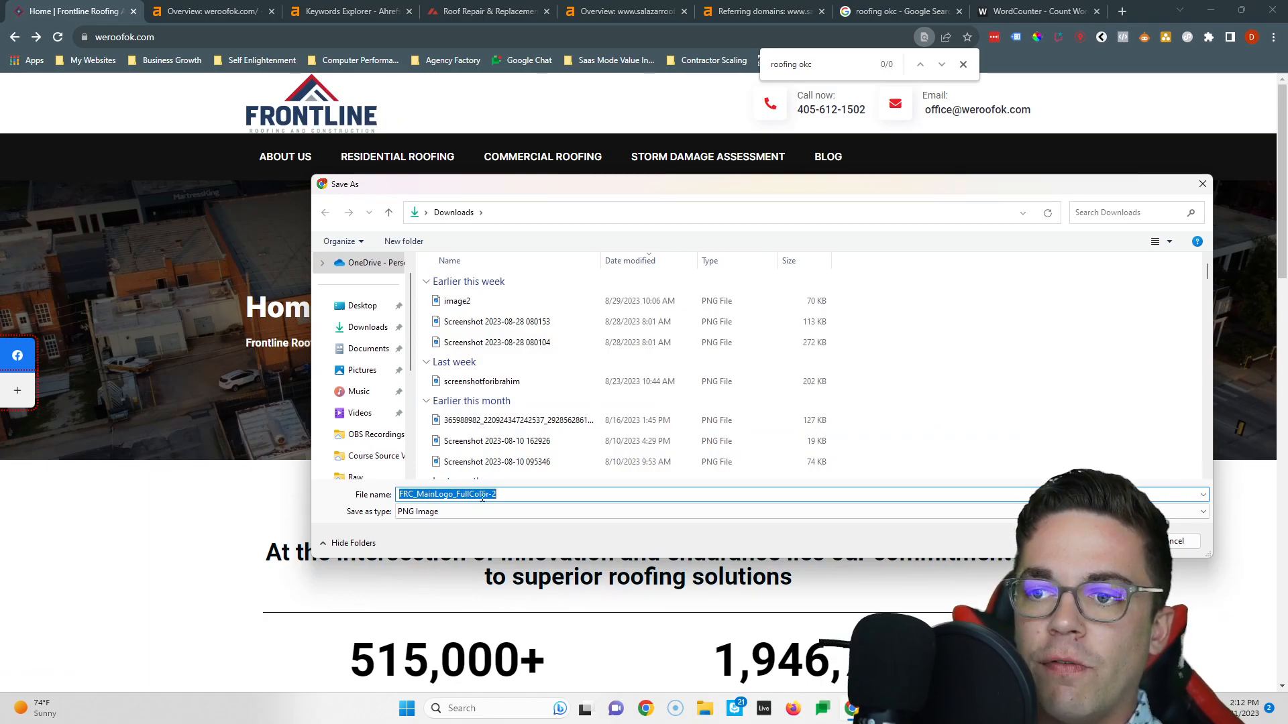
{"action": "type", "text": "roofing okc"}
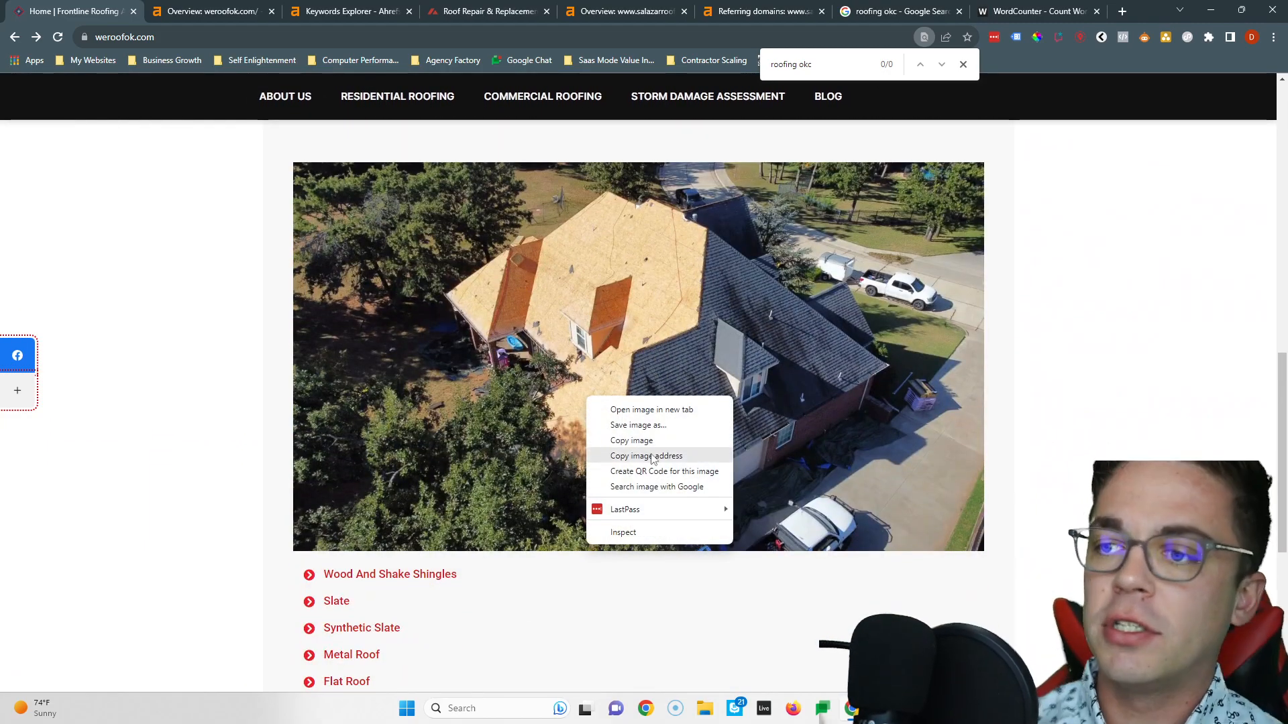
{"action": "left_click", "coordinate": [637, 425]}
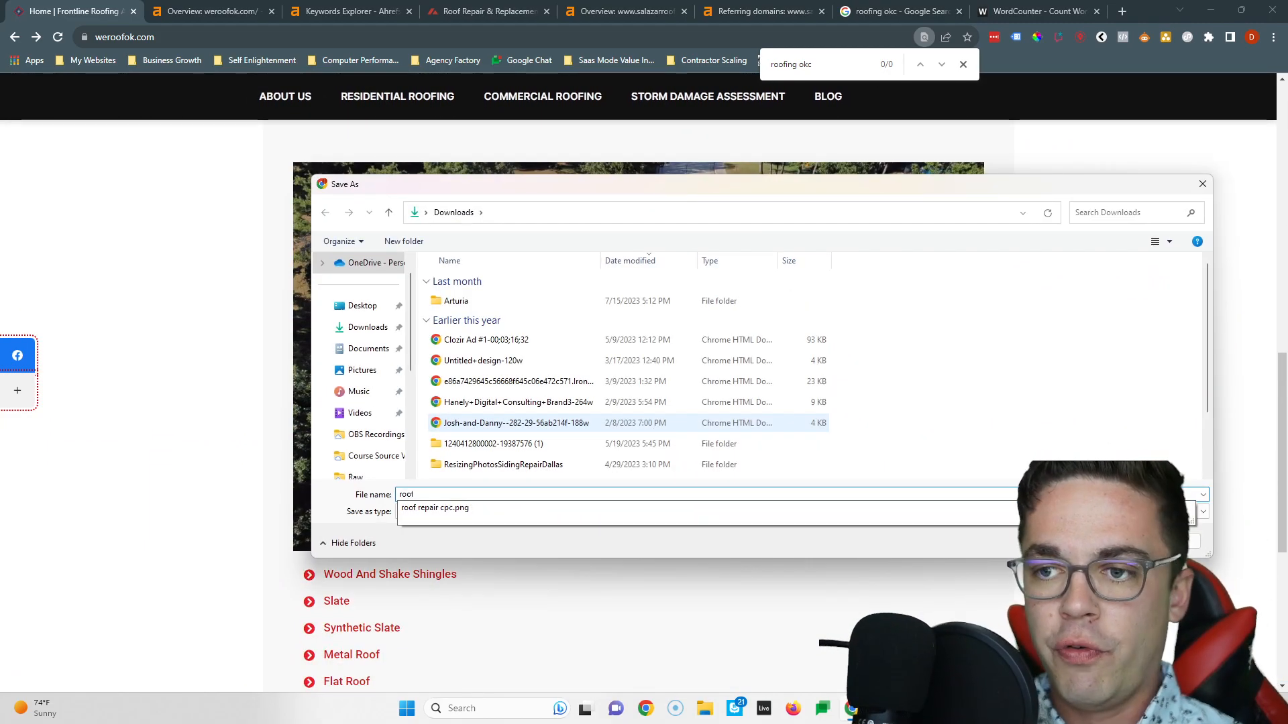
{"action": "type", "text": "roof replacement okc"}
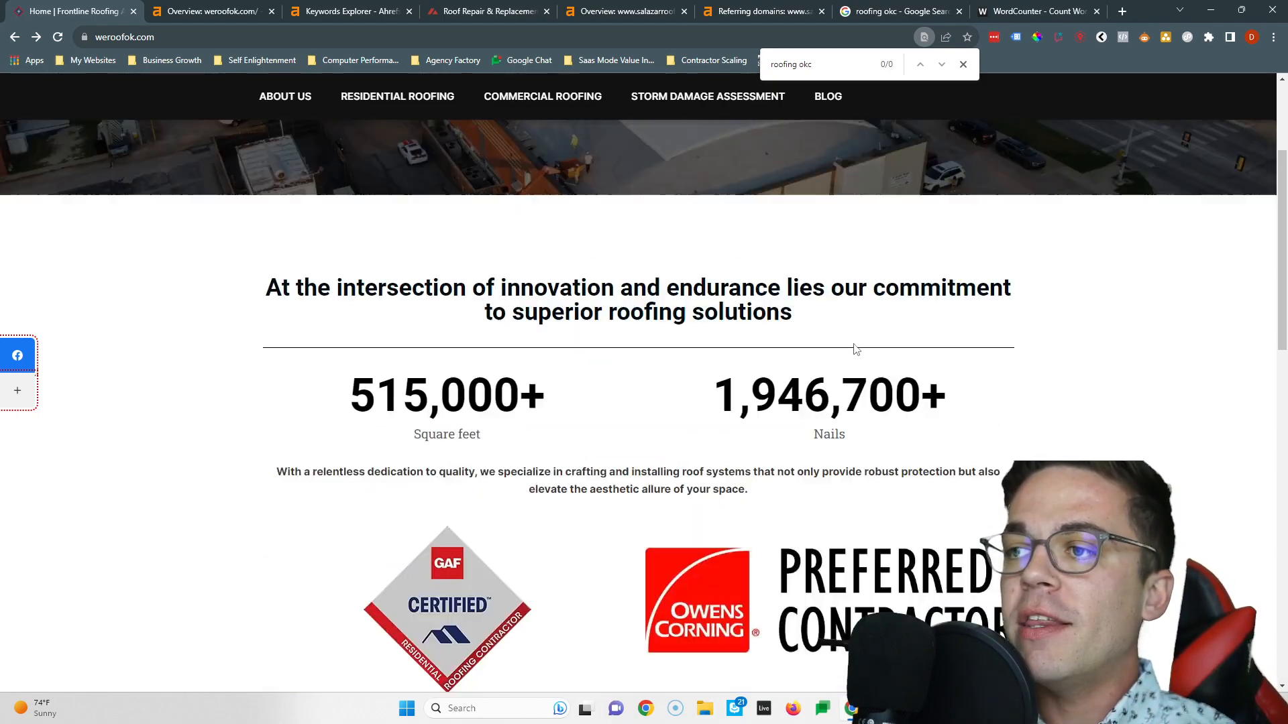
{"action": "scroll", "scroll_direction": "up", "scroll_amount": 3}
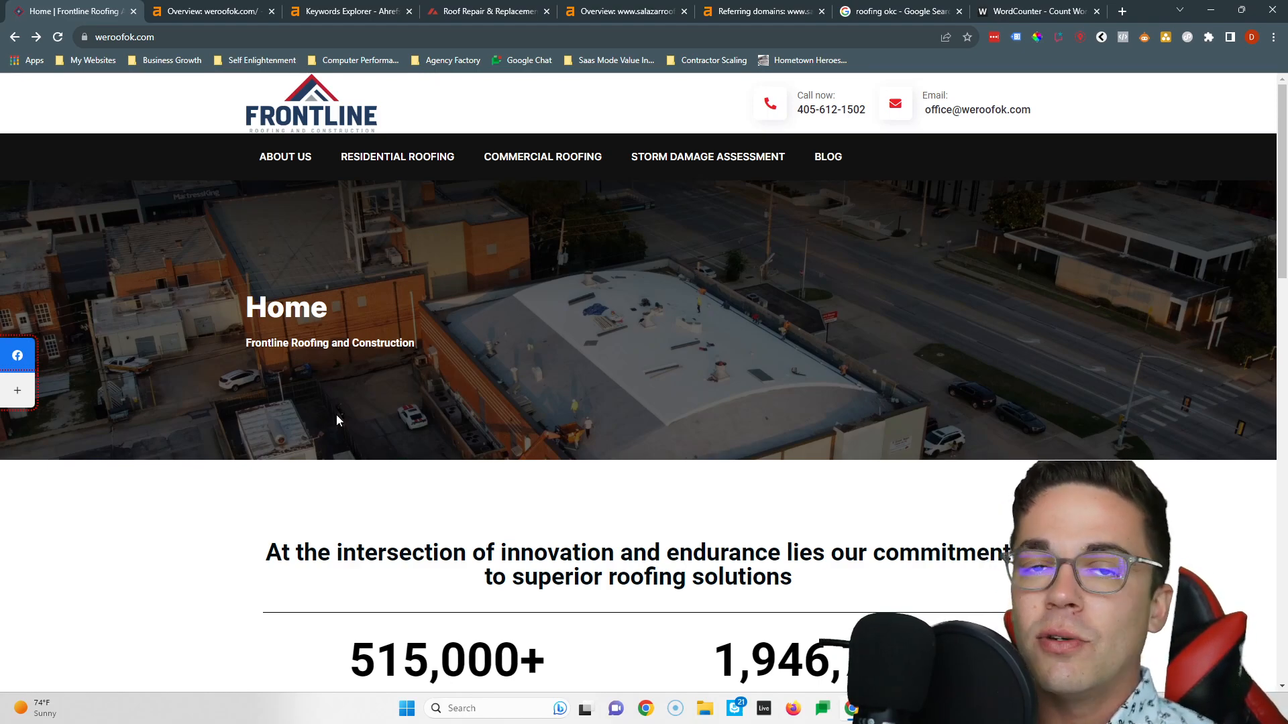
Bring up weroofok.com's Site Explorer overview showing DR 0.1, 12 backlinks and 2 referring domains.
{"action": "left_click", "coordinate": [349, 11]}
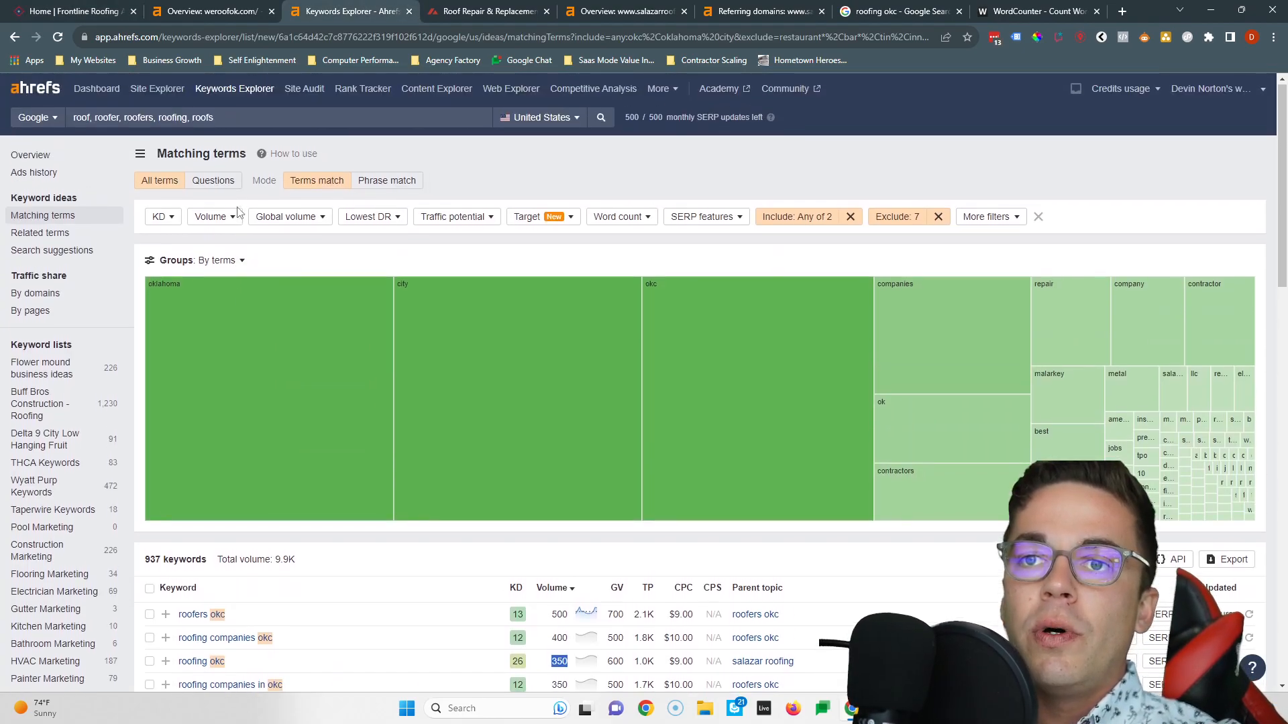
{"action": "left_click", "coordinate": [209, 12]}
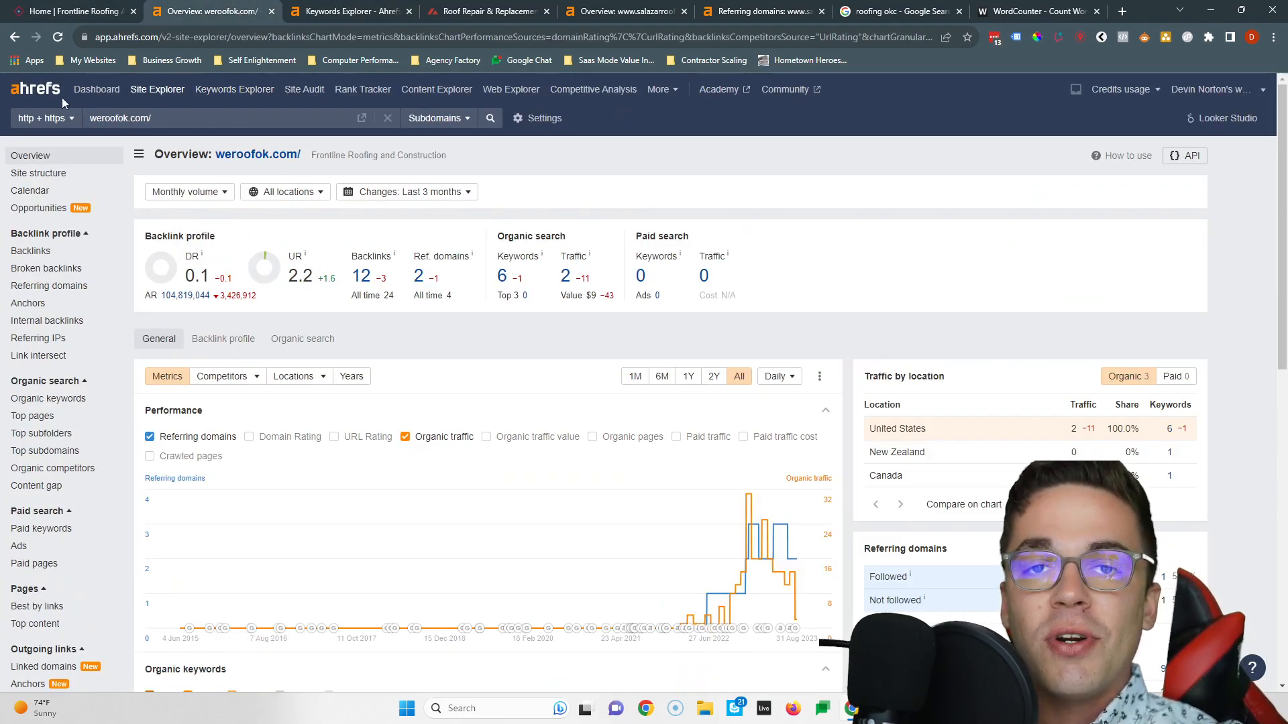
{"action": "mouse_move", "coordinate": [256, 154]}
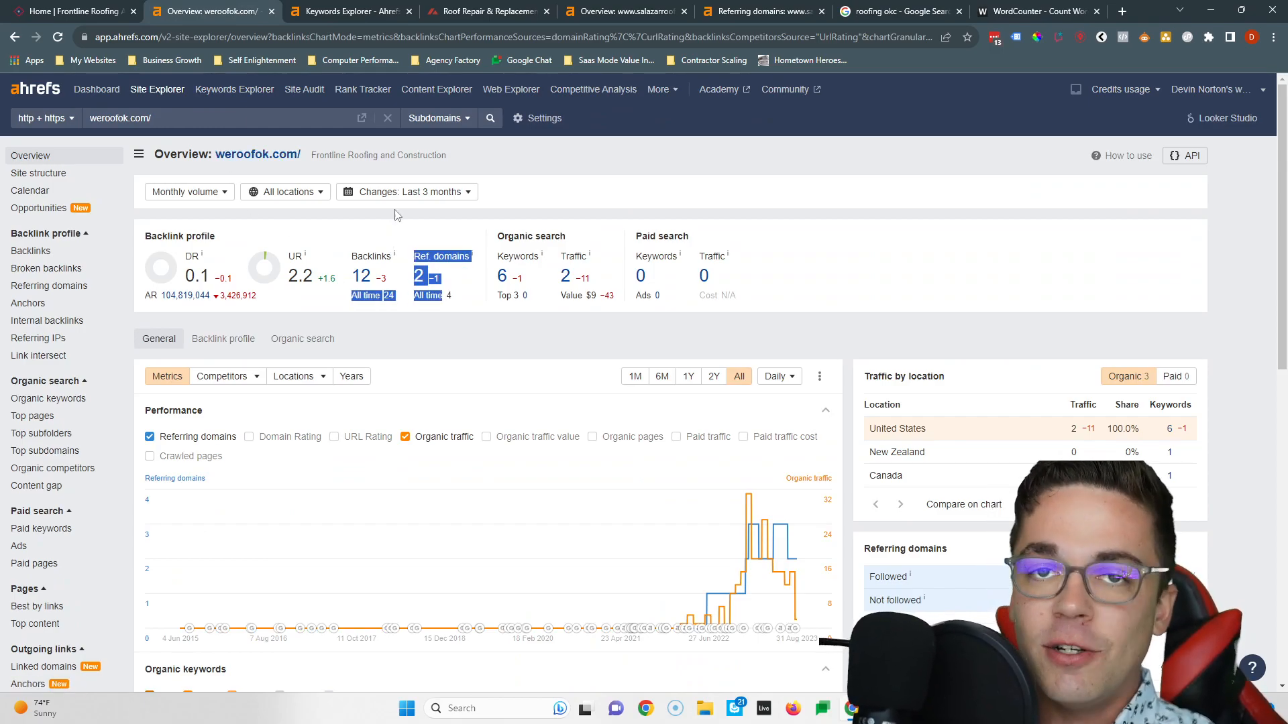
Open salazarroofing.com's overview and list its 213 referring domains.
{"action": "left_click", "coordinate": [625, 11]}
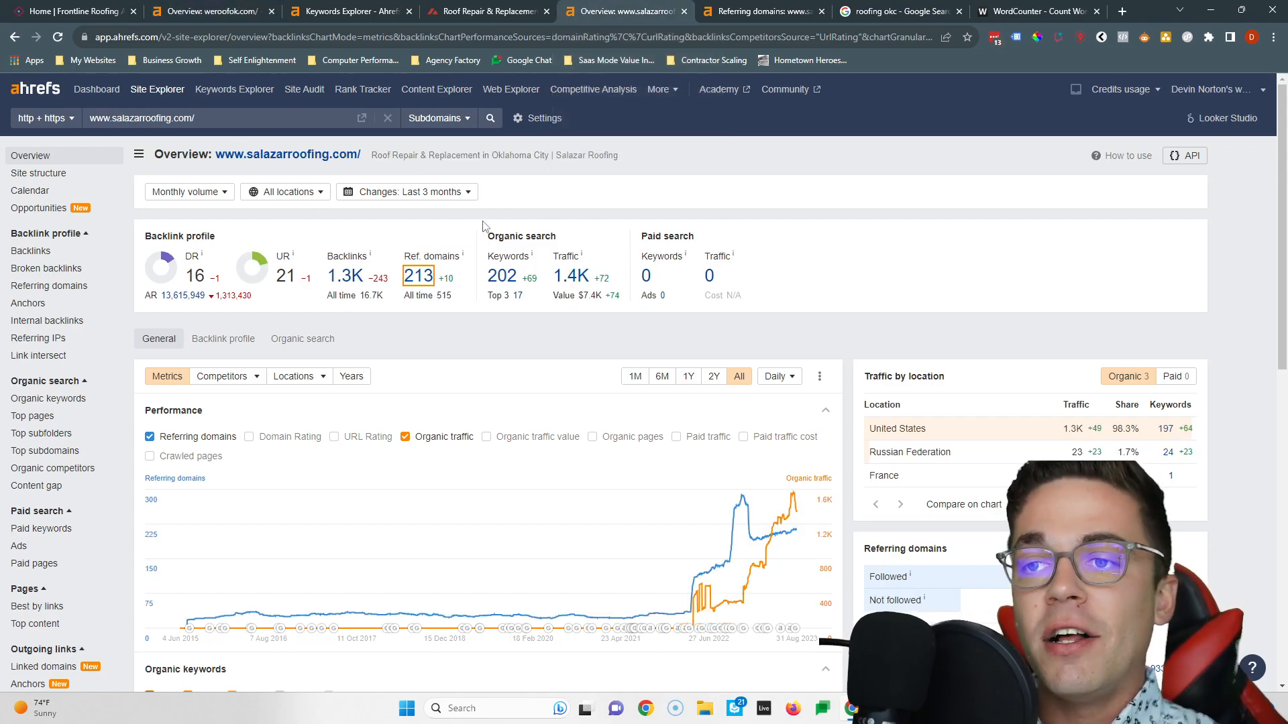
{"action": "double_click", "coordinate": [418, 276]}
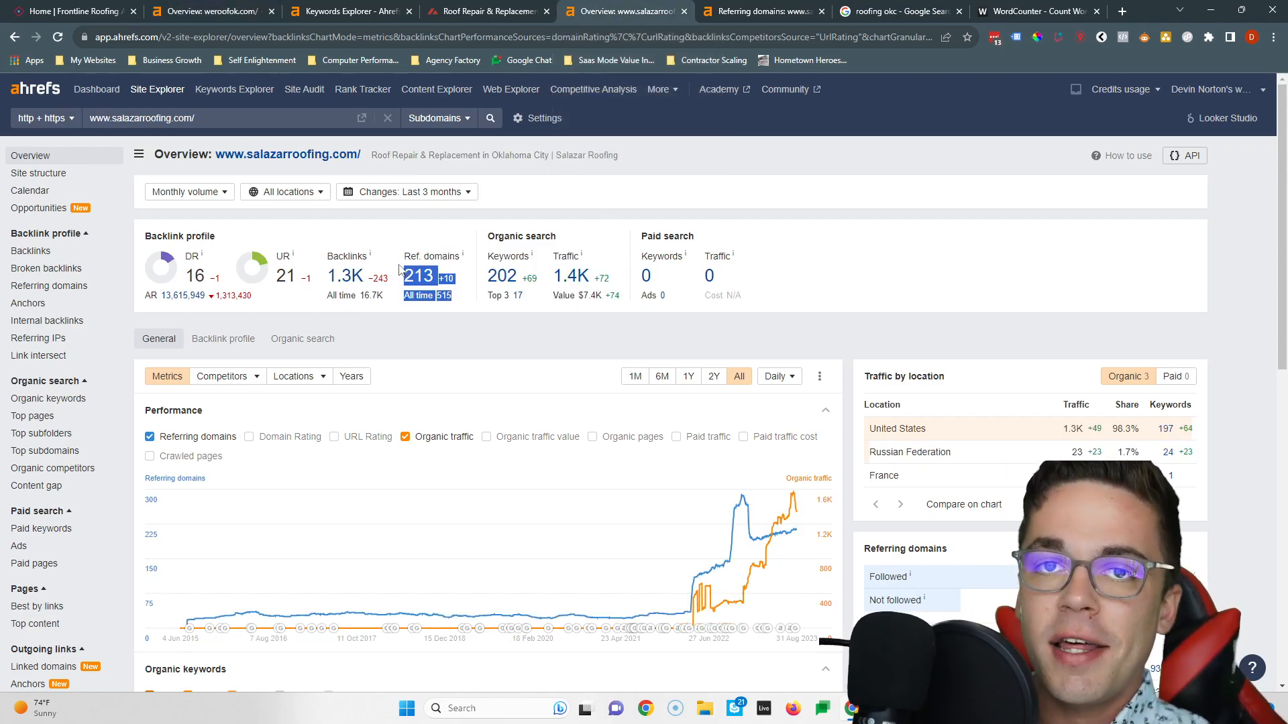
{"action": "mouse_move", "coordinate": [365, 270]}
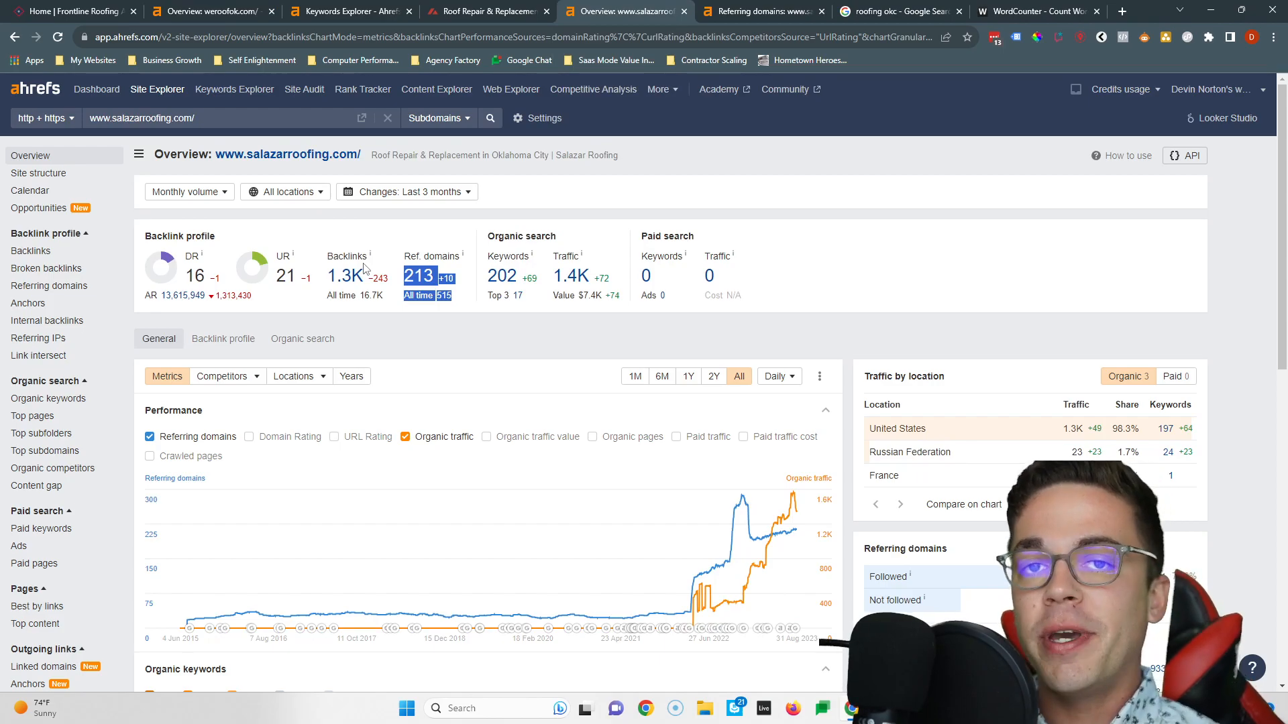
{"action": "mouse_move", "coordinate": [417, 276]}
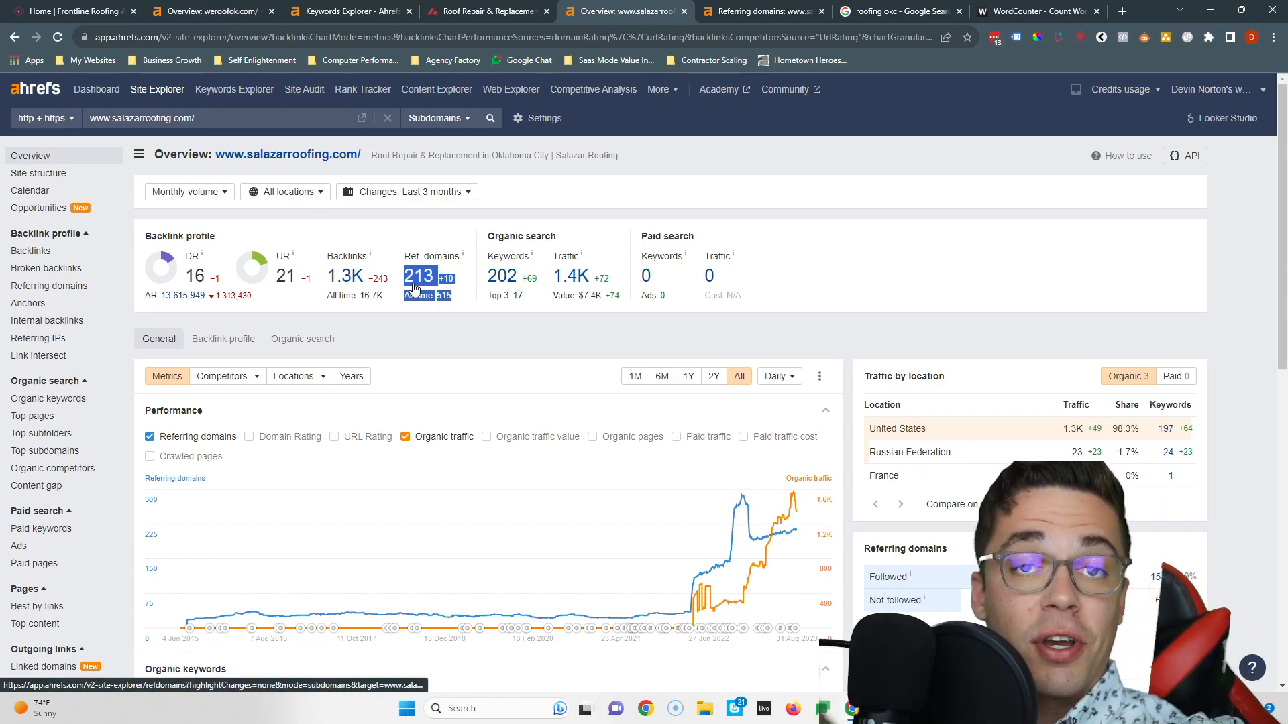
{"action": "right_click", "coordinate": [419, 276]}
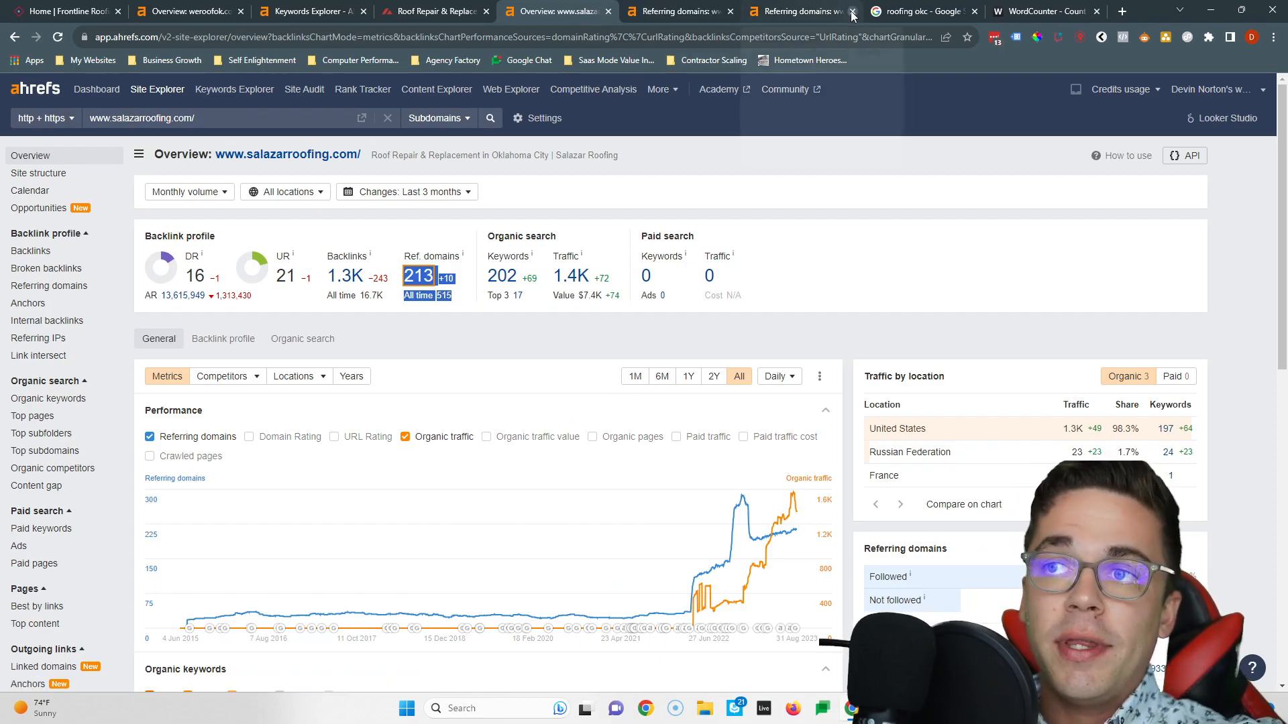
{"action": "left_click", "coordinate": [49, 284]}
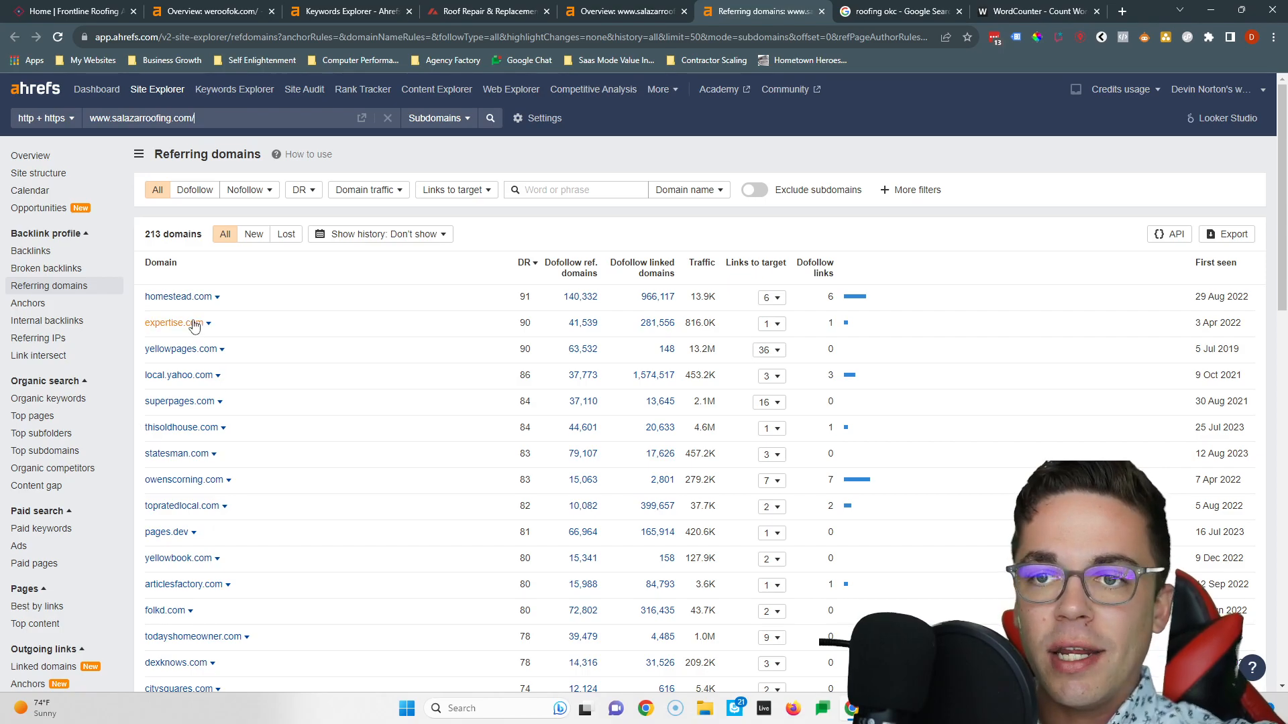
Open expertise.com, one of Salazar's top linking directories, separately.
{"action": "right_click", "coordinate": [179, 401]}
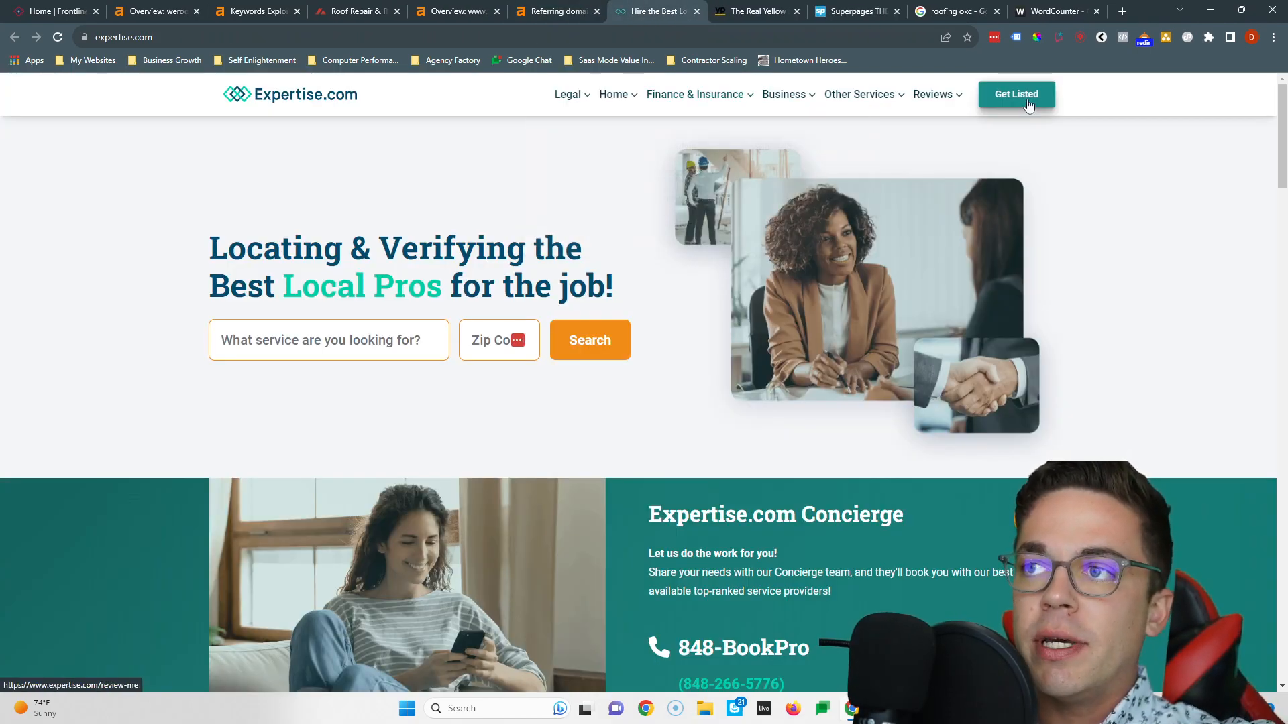
Look over the Yellow Pages and Superpages directory sites, then return to the referring domains list.
{"action": "left_click", "coordinate": [753, 11]}
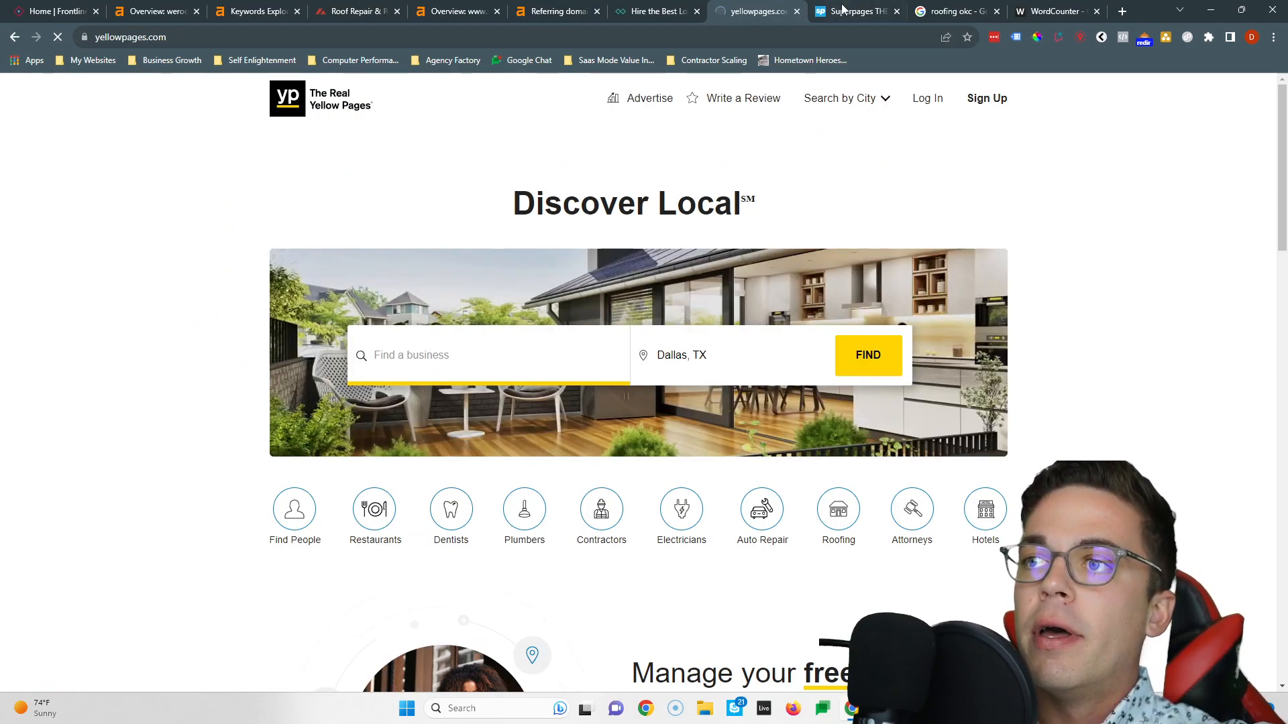
{"action": "left_click", "coordinate": [857, 11]}
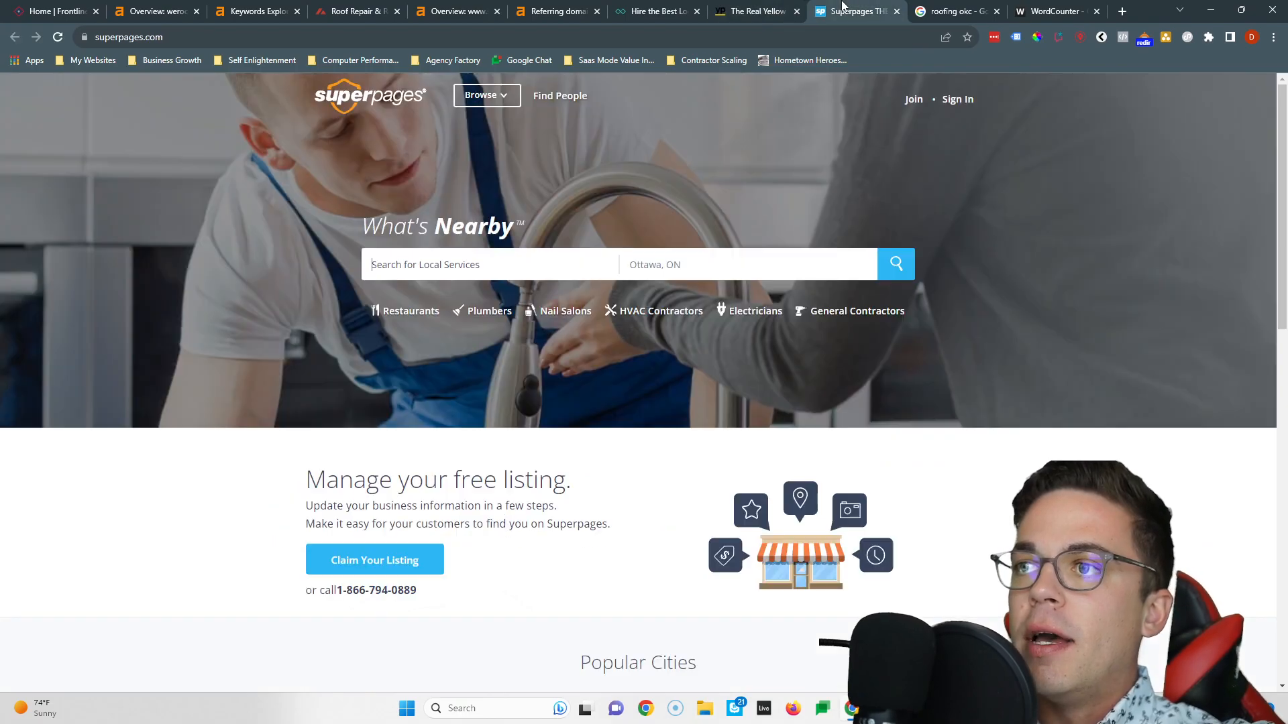
{"action": "left_click", "coordinate": [914, 99]}
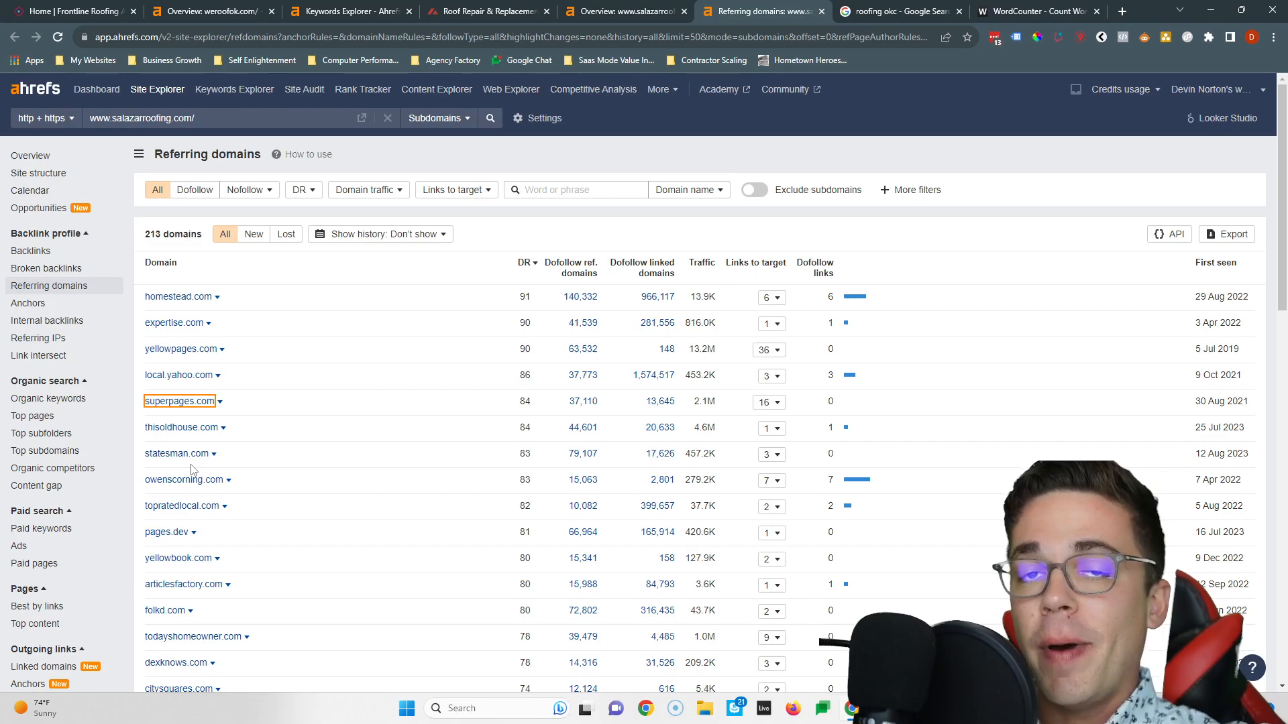
Return to Google's 'roofing okc' results showing OKC Roofers, Elliott Roofing and Advantage Roofing locally.
{"action": "left_click", "coordinate": [895, 10]}
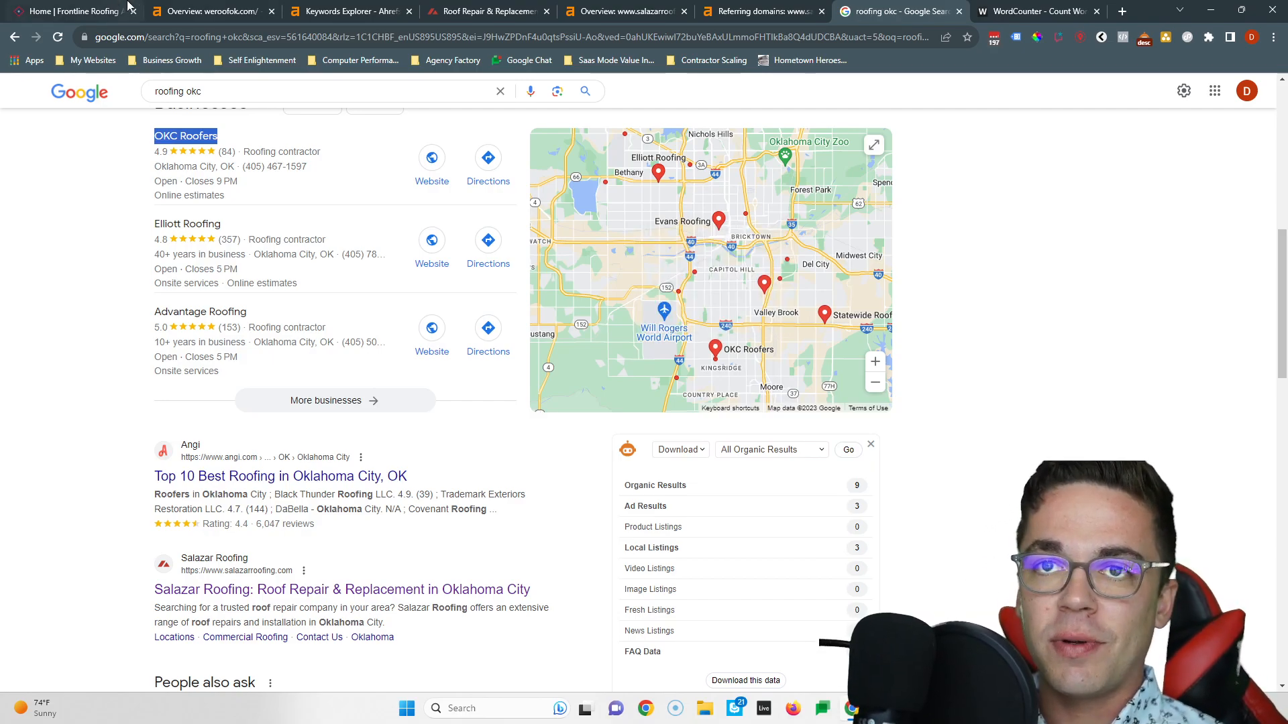
Bring Frontline Roofing's weroofok.com homepage back up for the recap.
{"action": "left_click", "coordinate": [74, 11]}
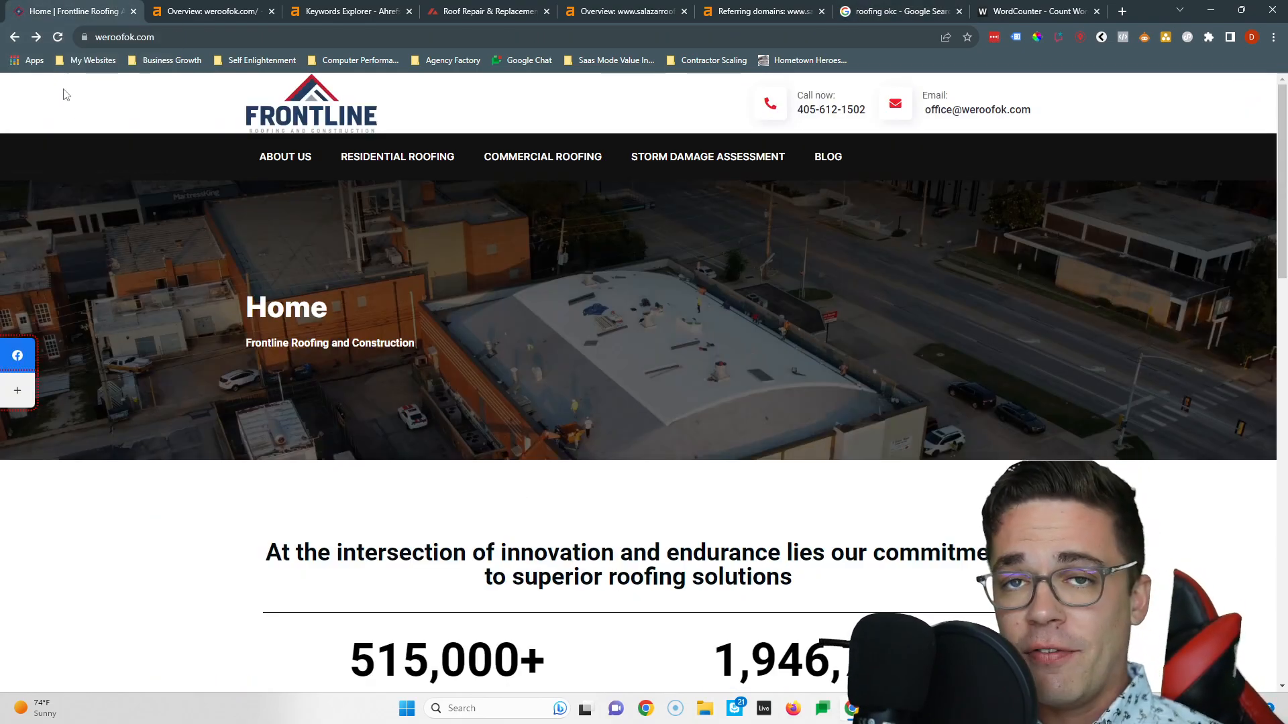
{"action": "mouse_move", "coordinate": [146, 177]}
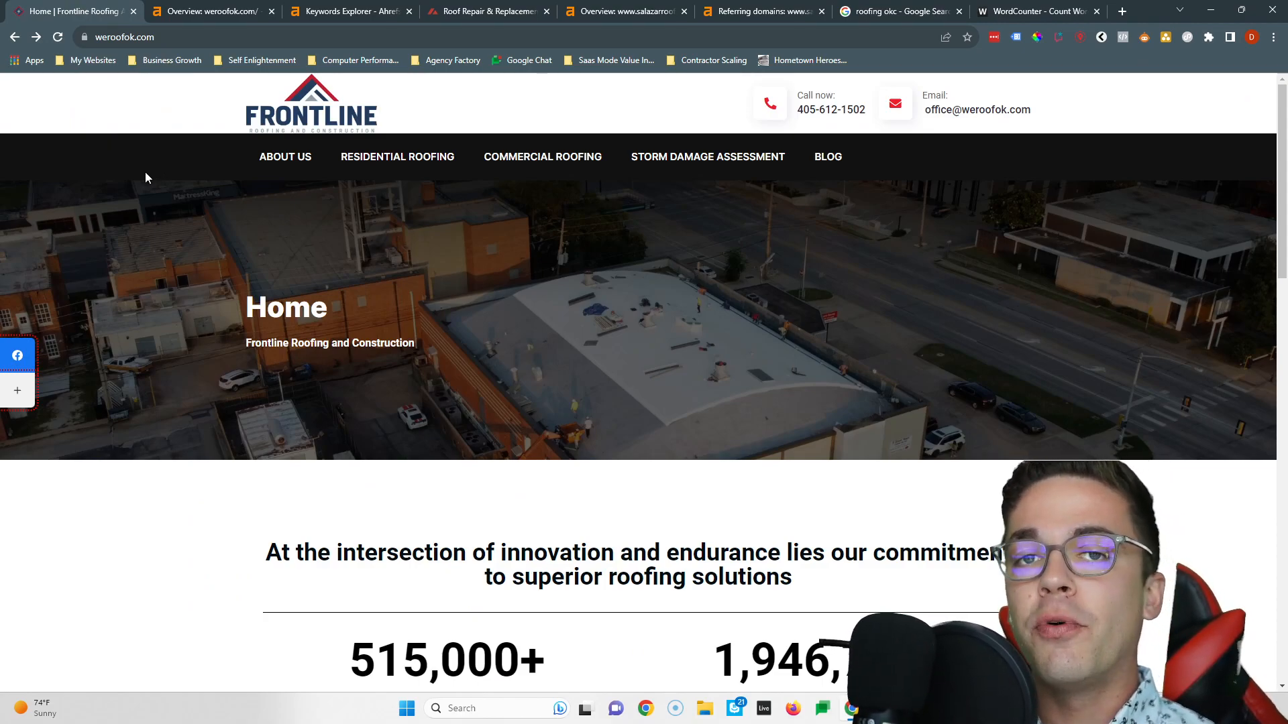
{"action": "mouse_move", "coordinate": [205, 259]}
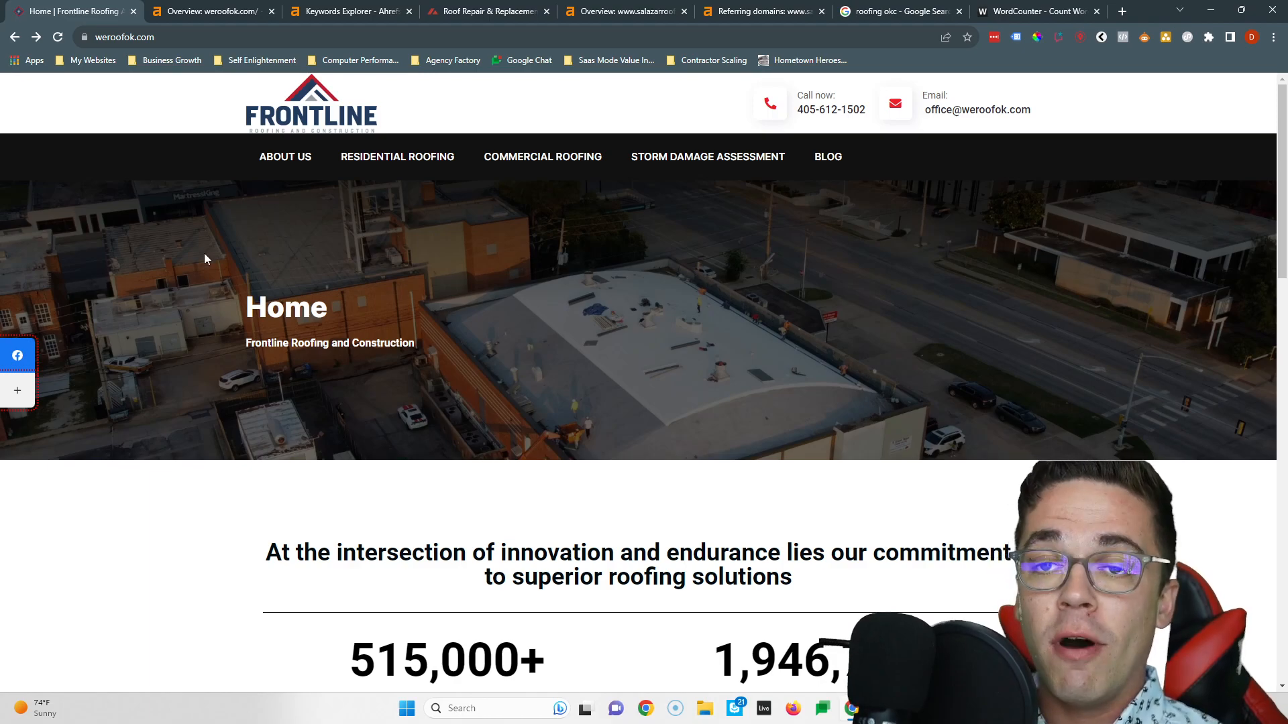
Scroll through the OKC roofing Matching terms keyword list, then return to salazarroofing.com's overview with 213 referring domains.
{"action": "left_click", "coordinate": [345, 11]}
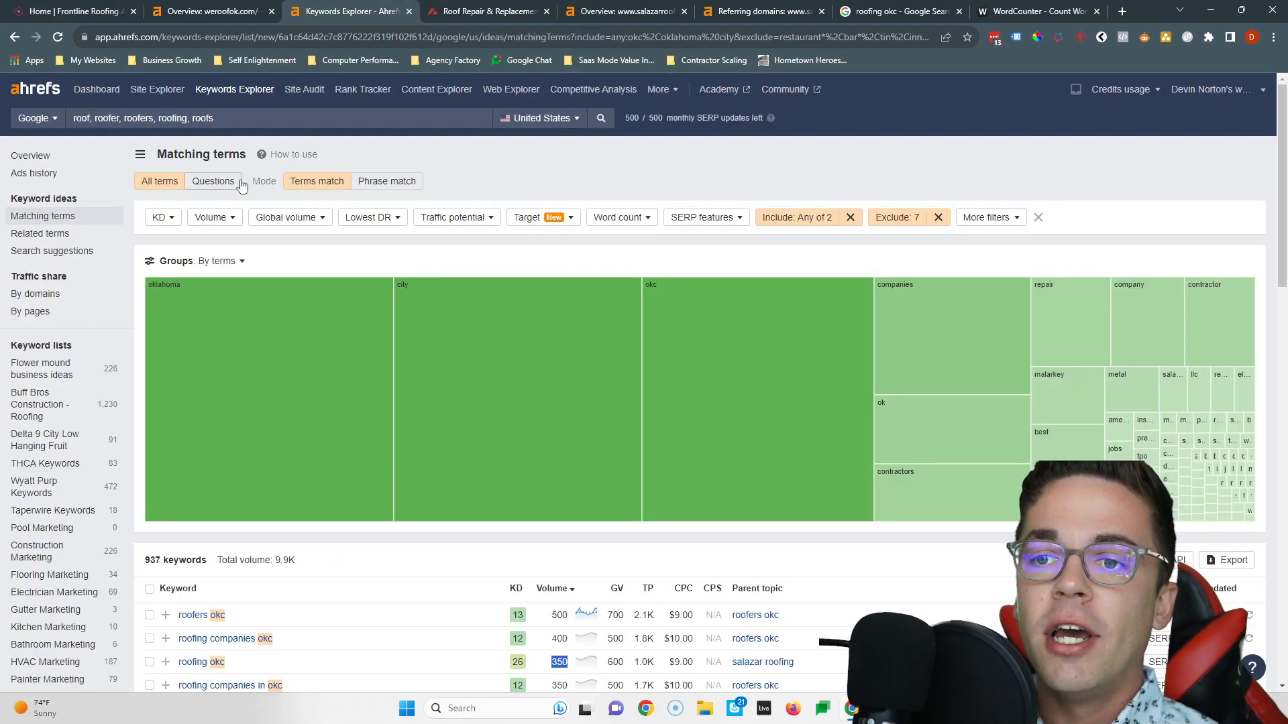
{"action": "scroll", "scroll_direction": "down", "scroll_amount": 3}
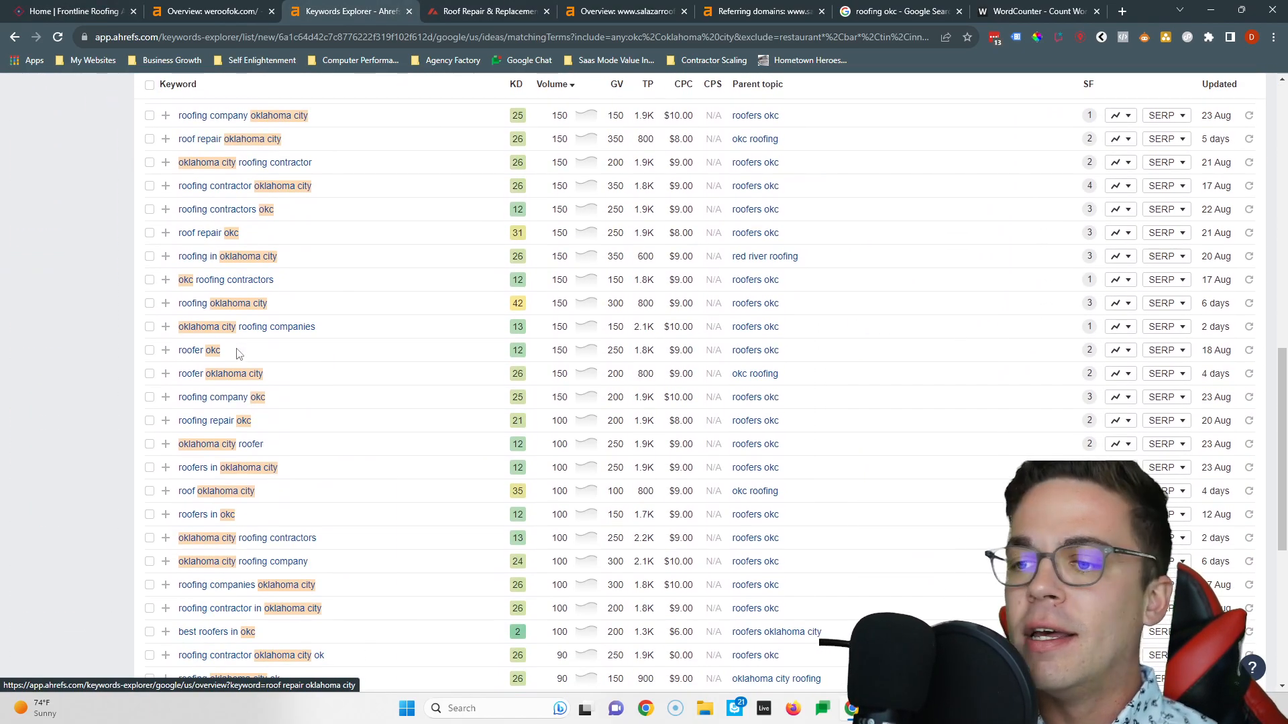
{"action": "scroll", "scroll_direction": "down", "scroll_amount": 3}
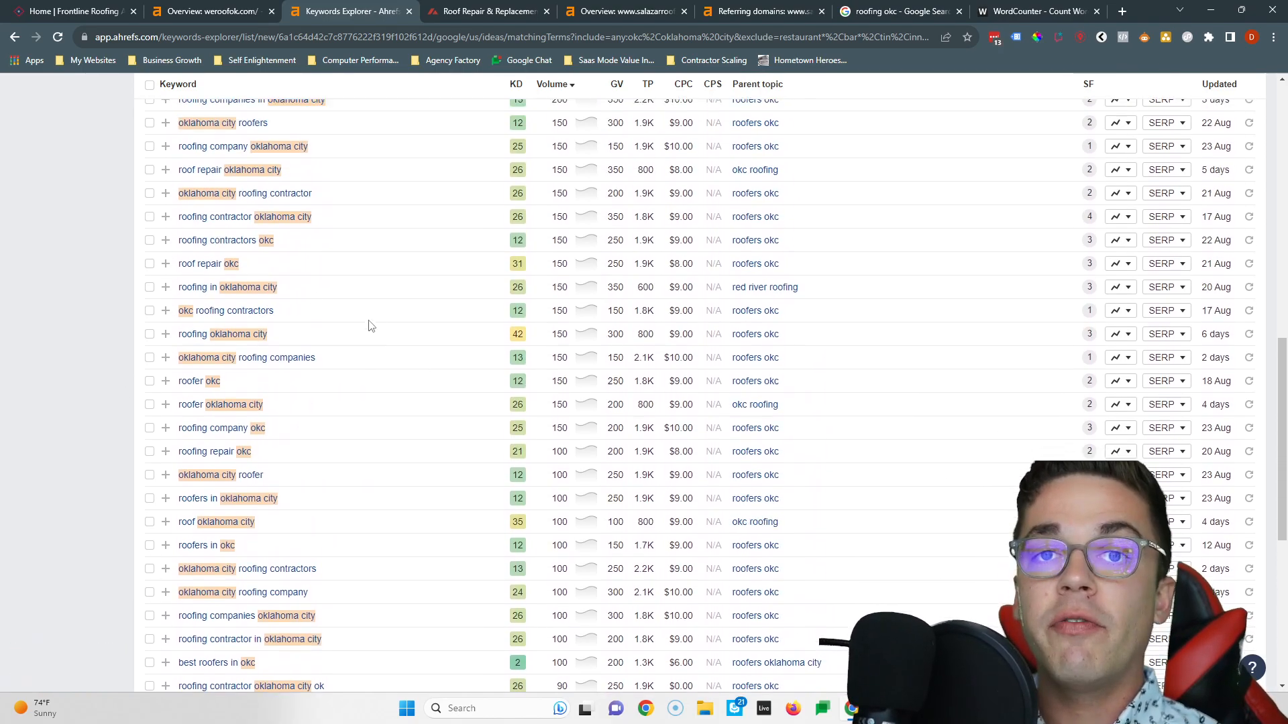
{"action": "scroll", "scroll_direction": "up", "scroll_amount": 3}
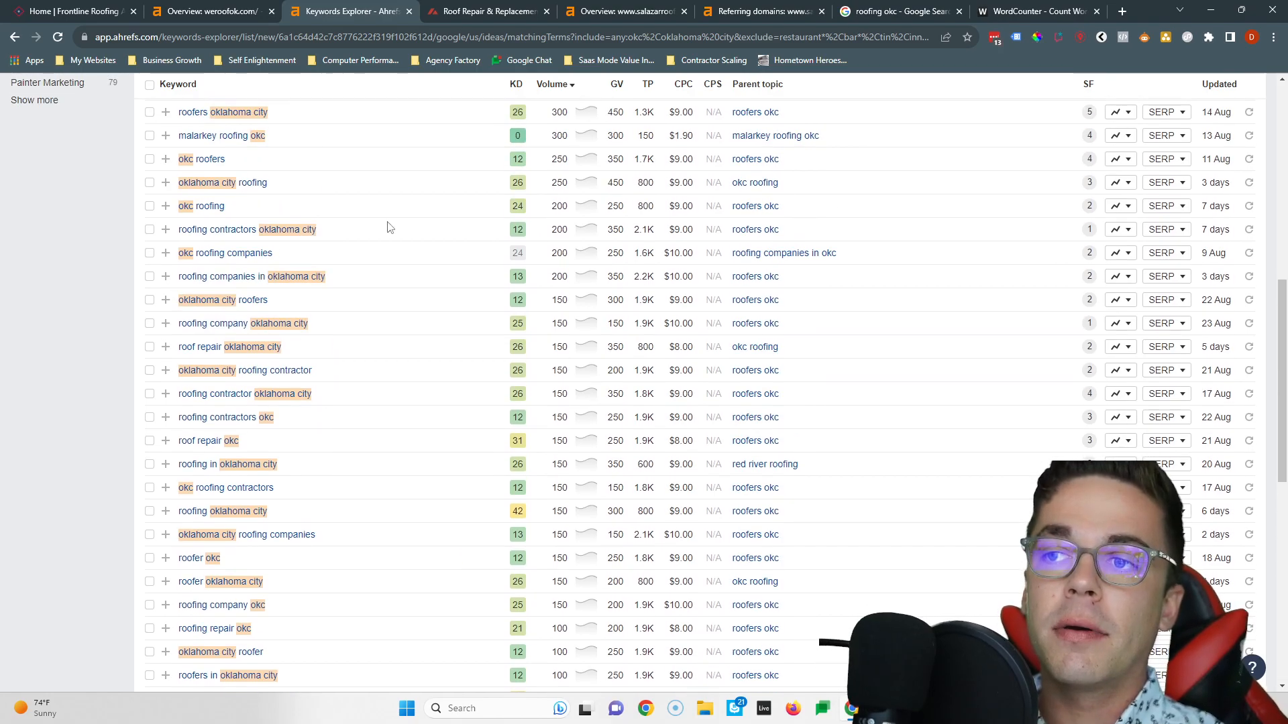
{"action": "scroll", "scroll_direction": "up", "scroll_amount": 3}
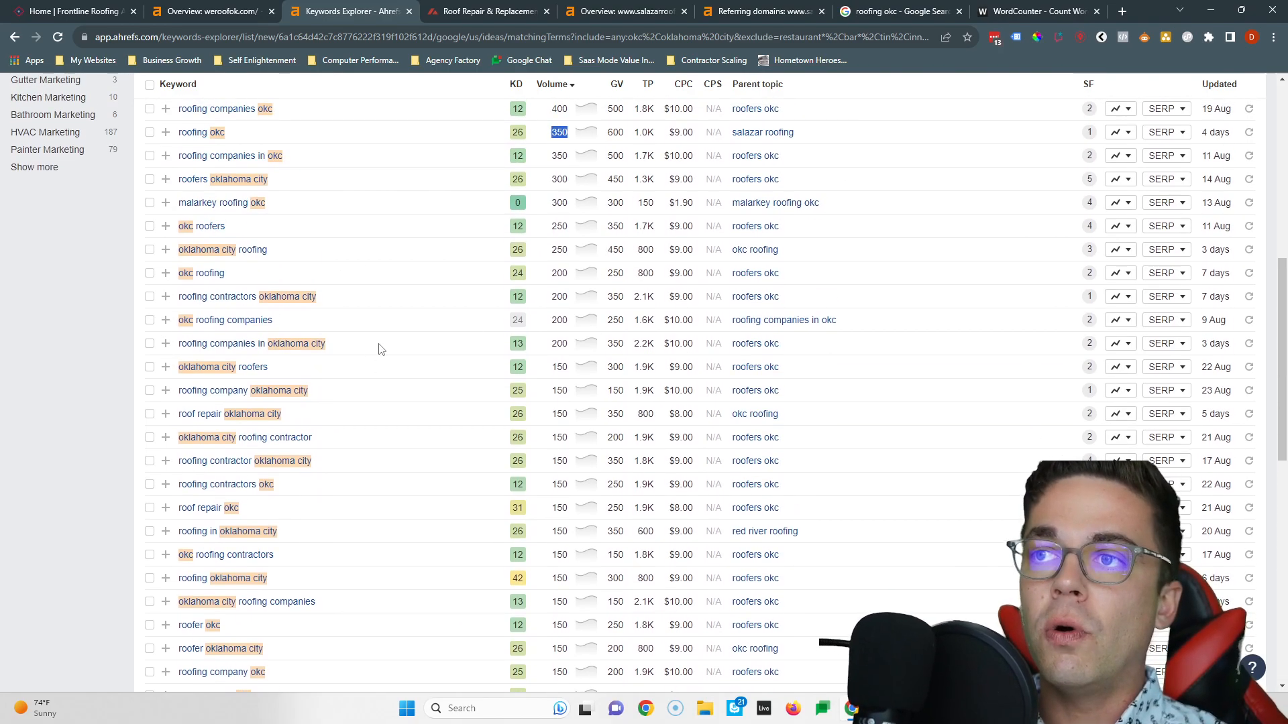
{"action": "left_click", "coordinate": [624, 11]}
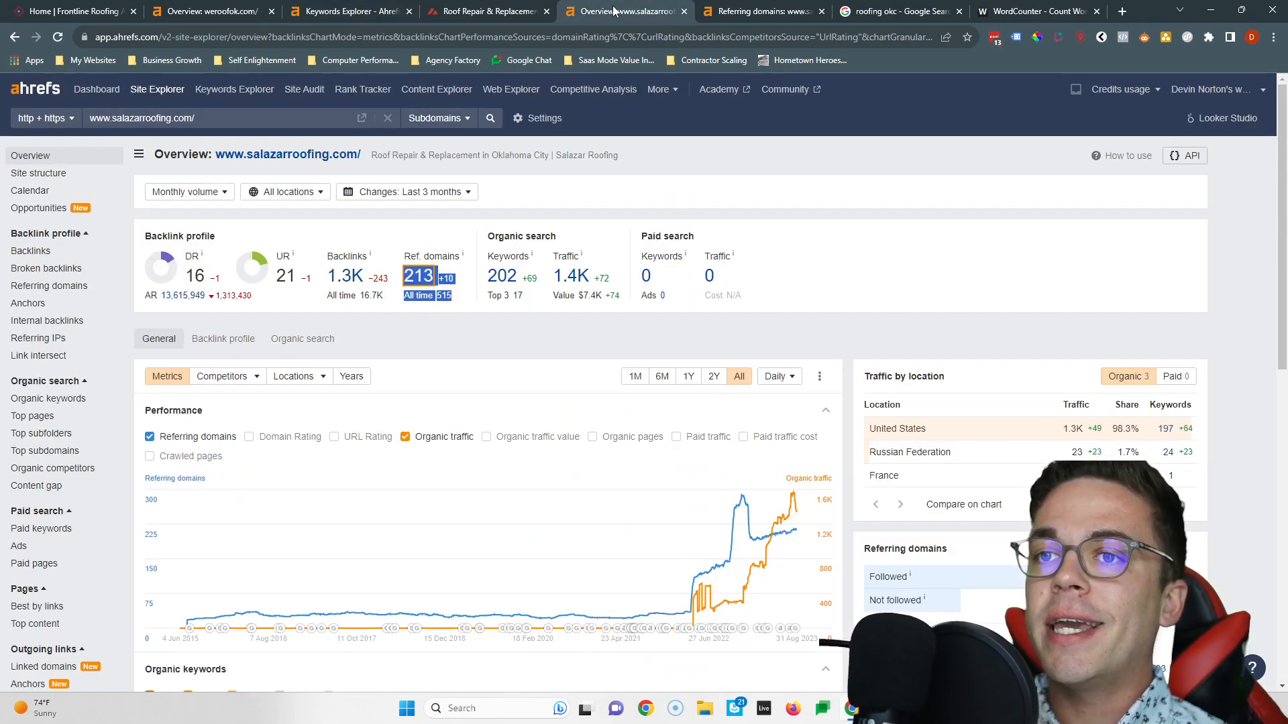
Check weroofok.com's 2-referring-domain overview and Google's 'roofing okc' results before landing on Frontline Roofing's homepage.
{"action": "left_click", "coordinate": [209, 10]}
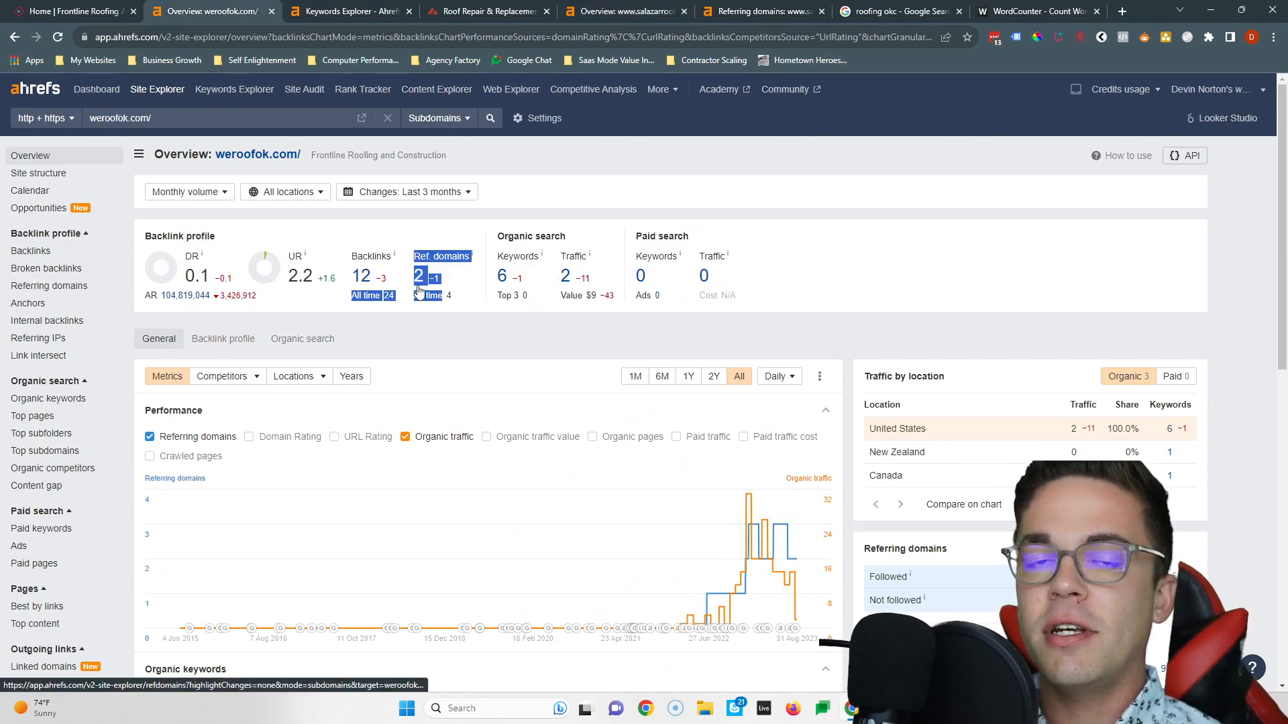
{"action": "left_click", "coordinate": [898, 10]}
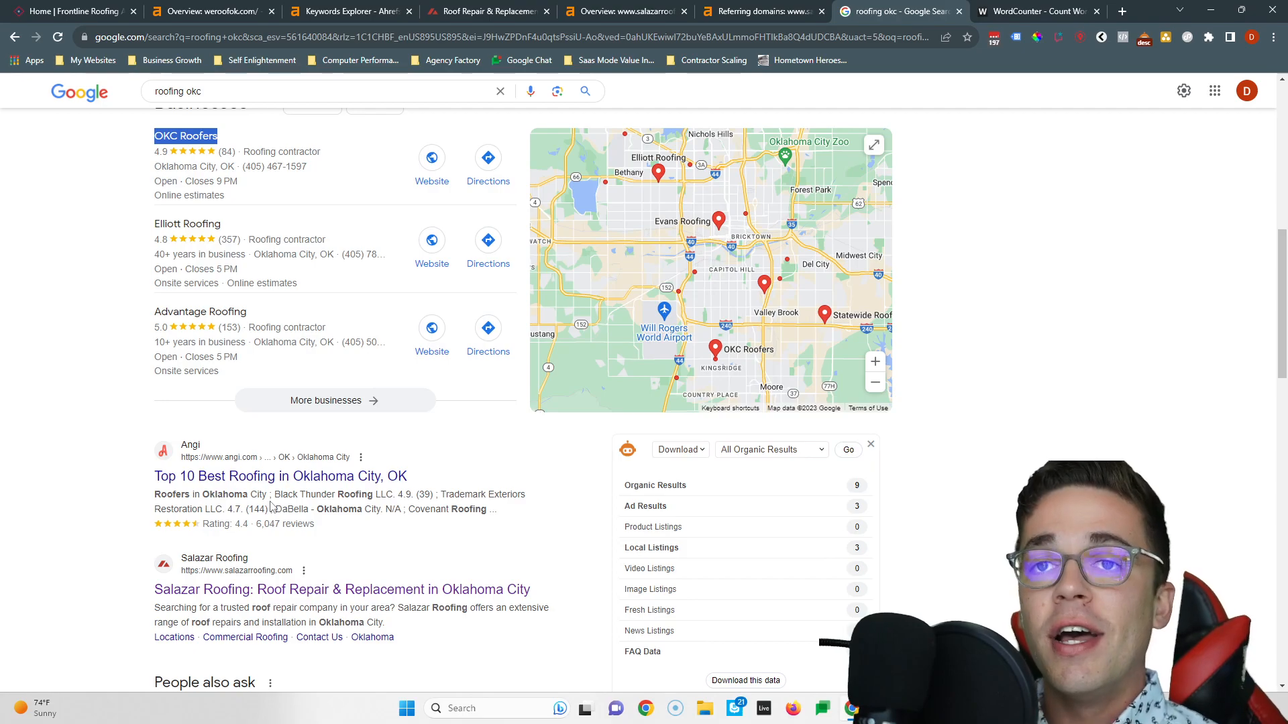
{"action": "left_click", "coordinate": [74, 11]}
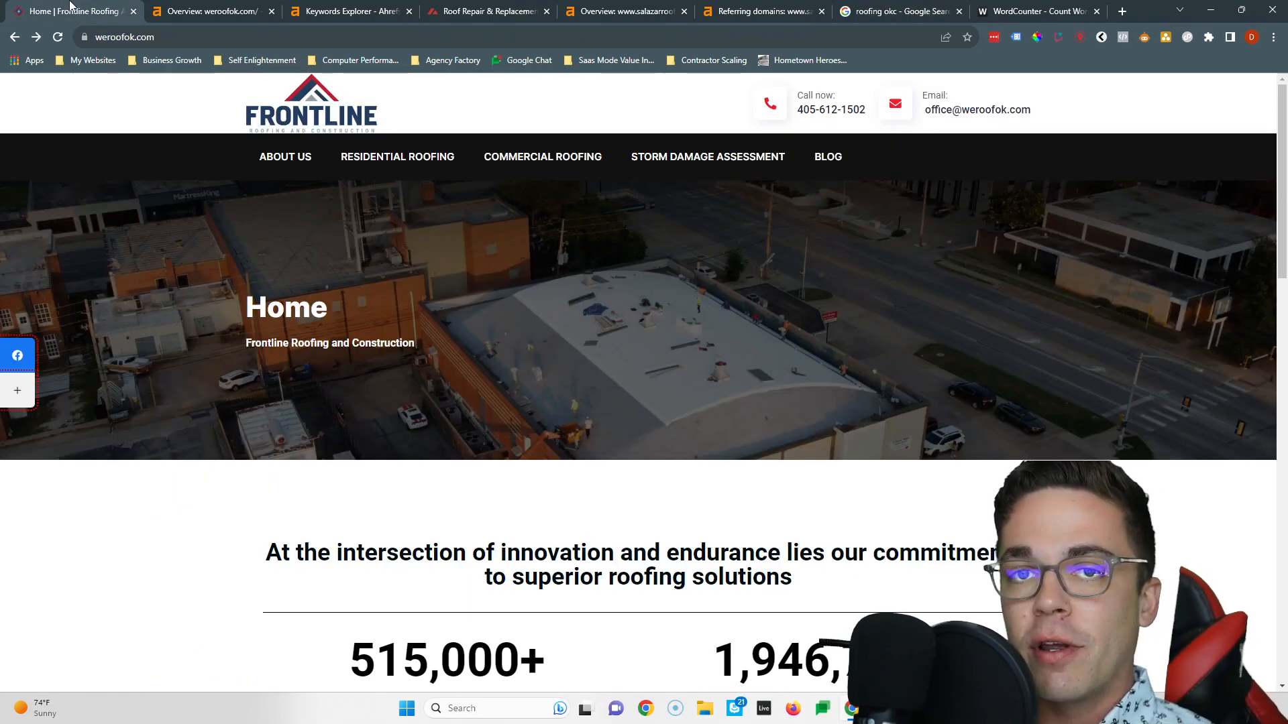